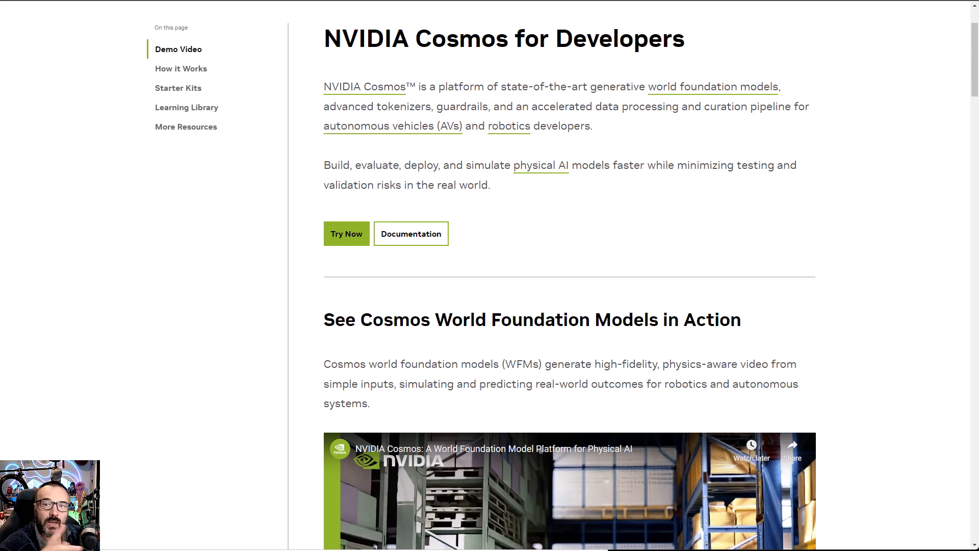
Scroll through the v0.3.12 and v0.3.11 What's Changed lists on the ComfyUI Releases page
scroll("down", 3)
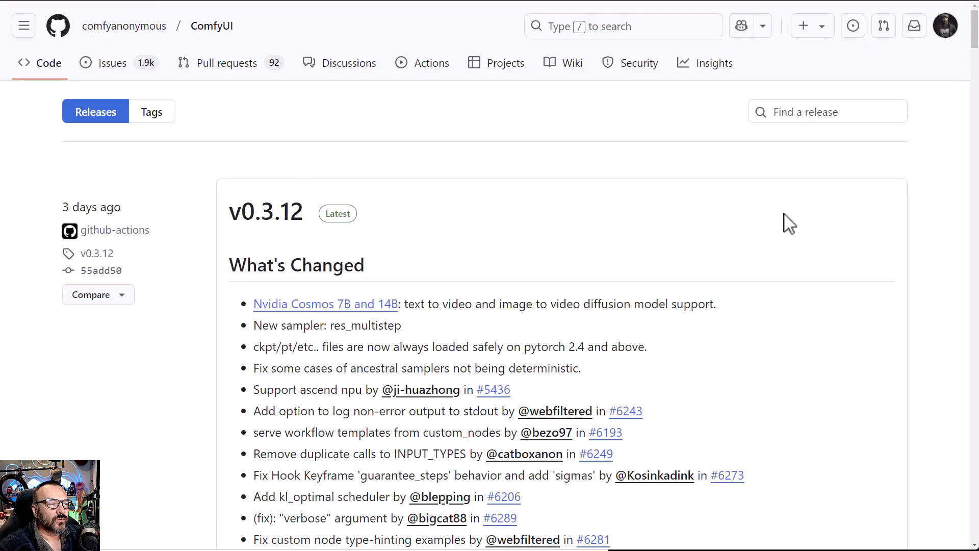
mouse_move(209, 258)
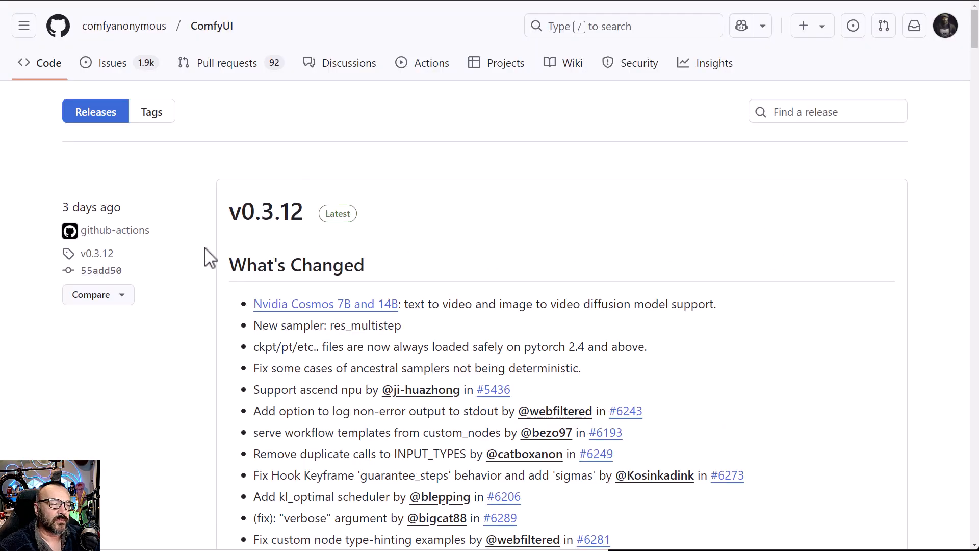
scroll("down", 3)
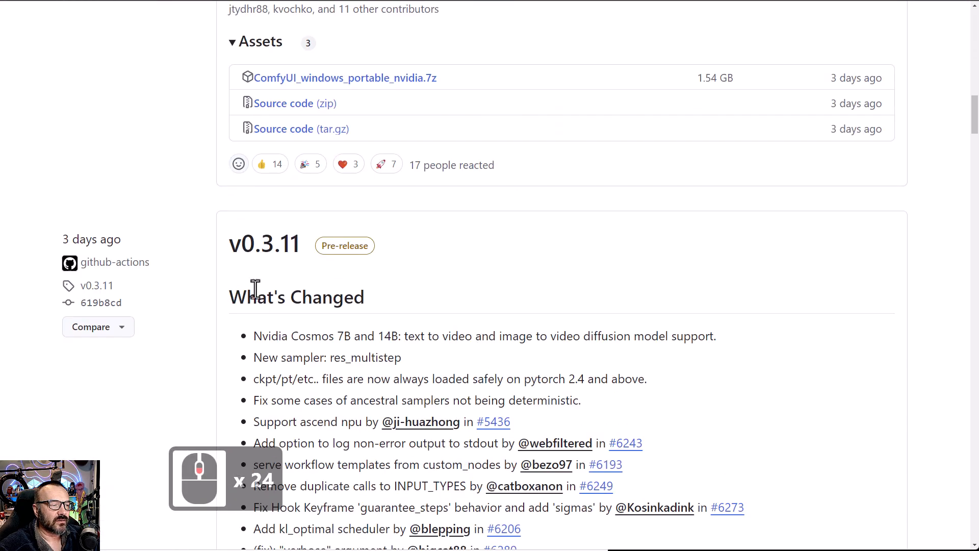
mouse_move(723, 279)
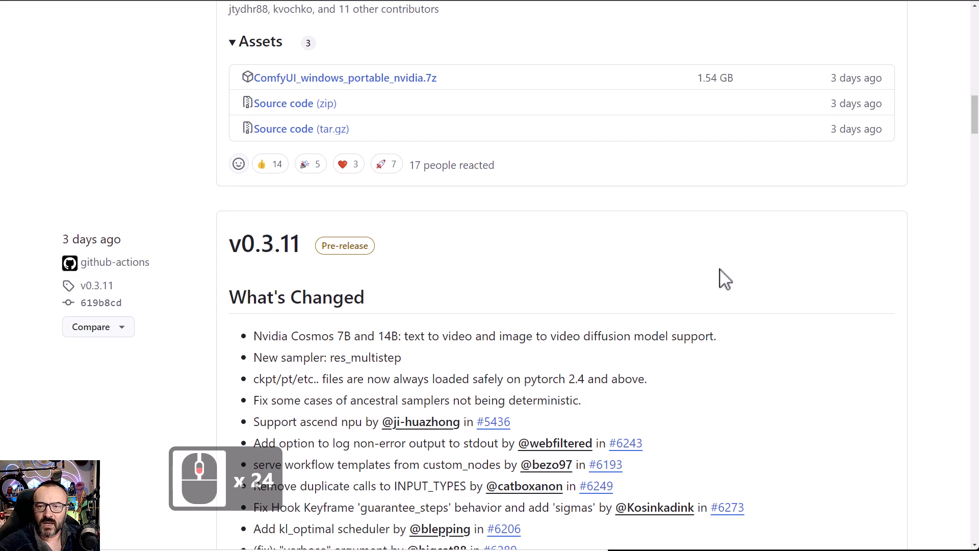
scroll("down", 3)
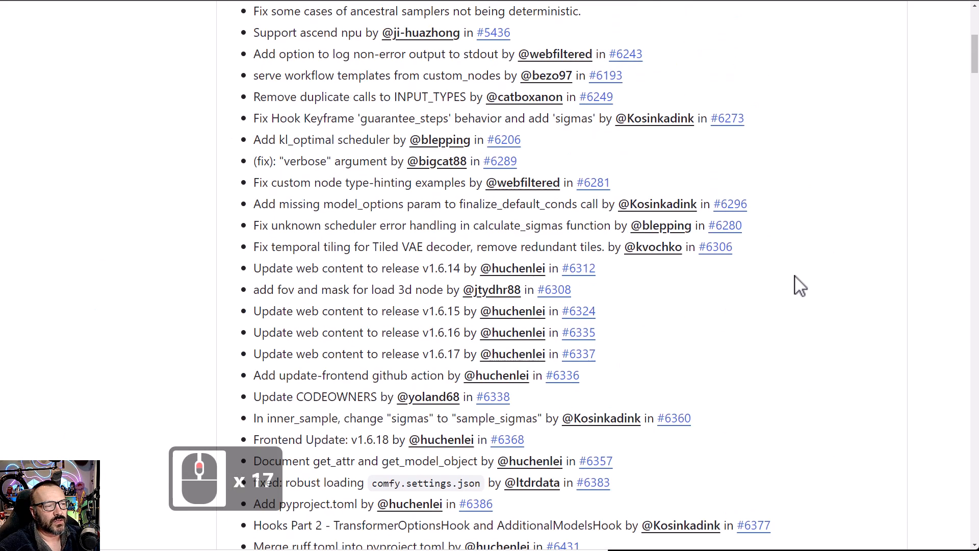
scroll("up", 3)
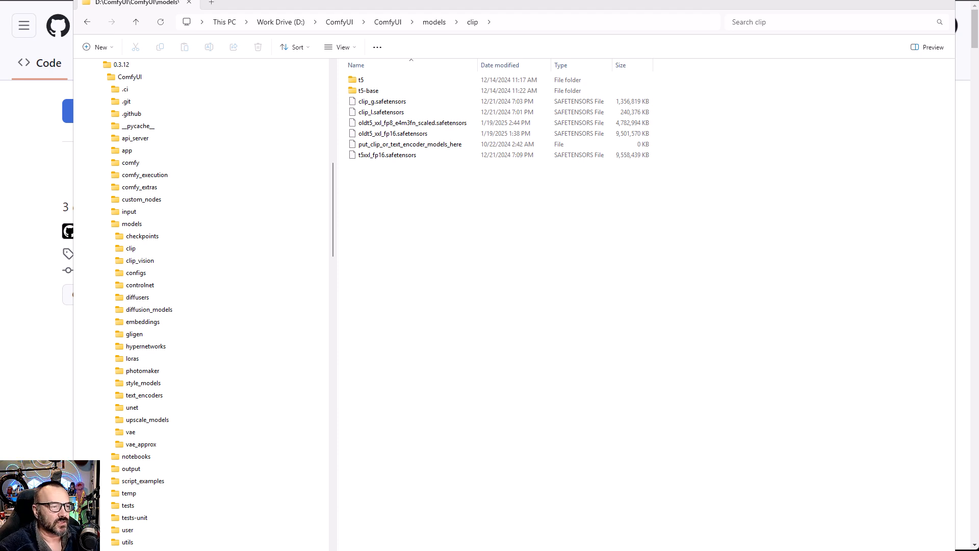
mouse_move(429, 266)
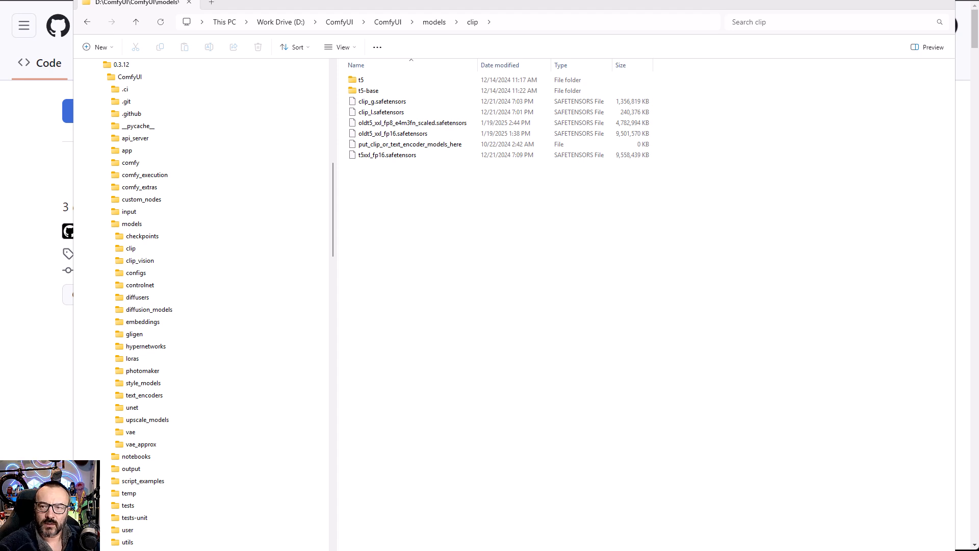
mouse_move(487, 274)
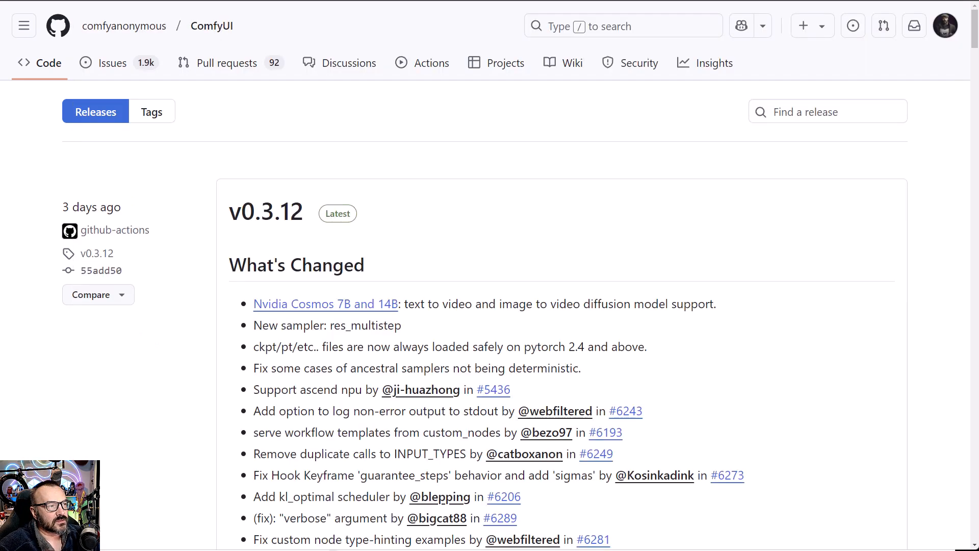
Follow the Nvidia Cosmos link to the Cosmos-1.0-Diffusion-7B-Text2World card and scan its license and overview
left_click(324, 304)
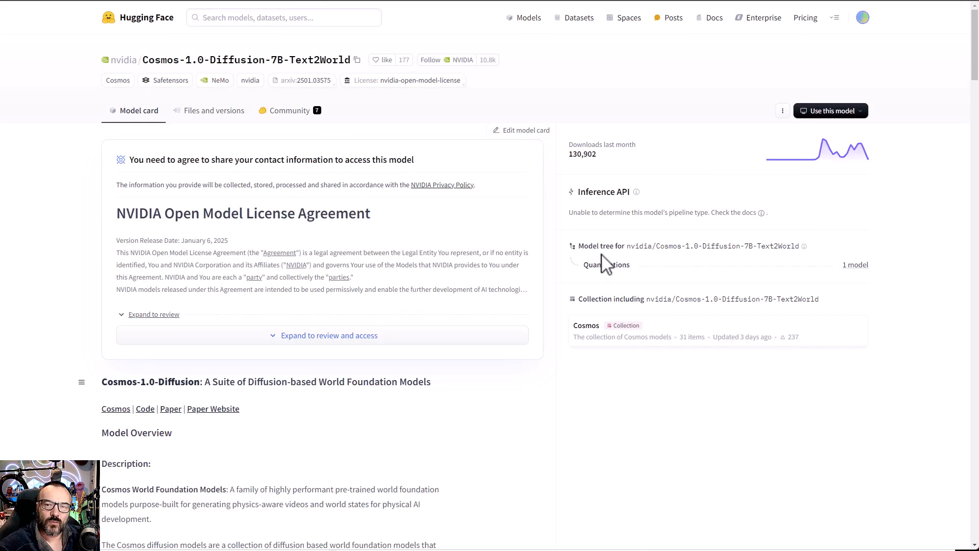
scroll("down", 3)
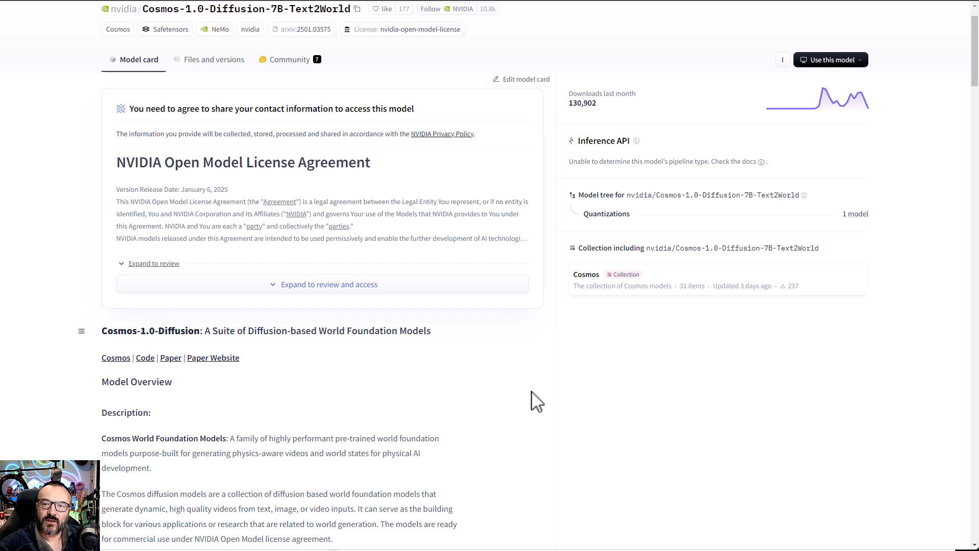
mouse_move(518, 218)
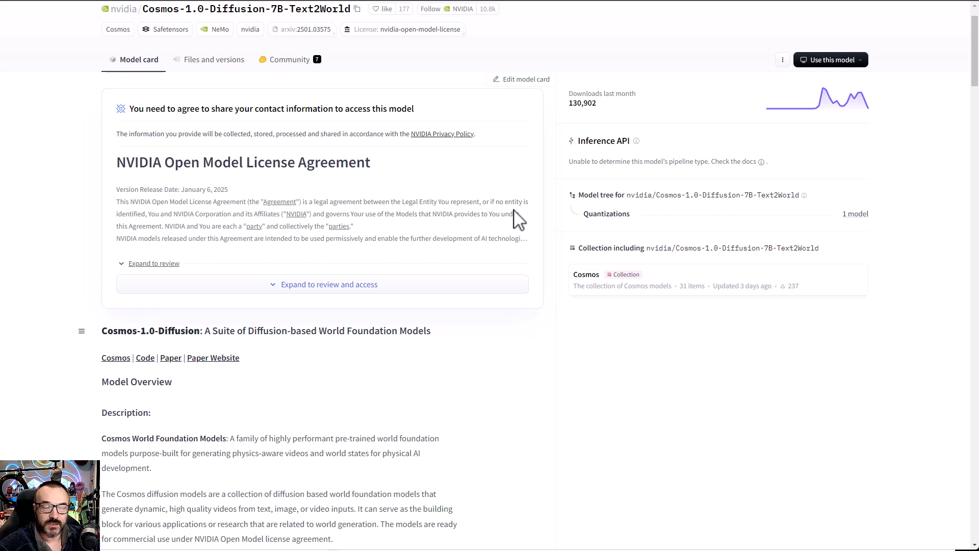
mouse_move(513, 232)
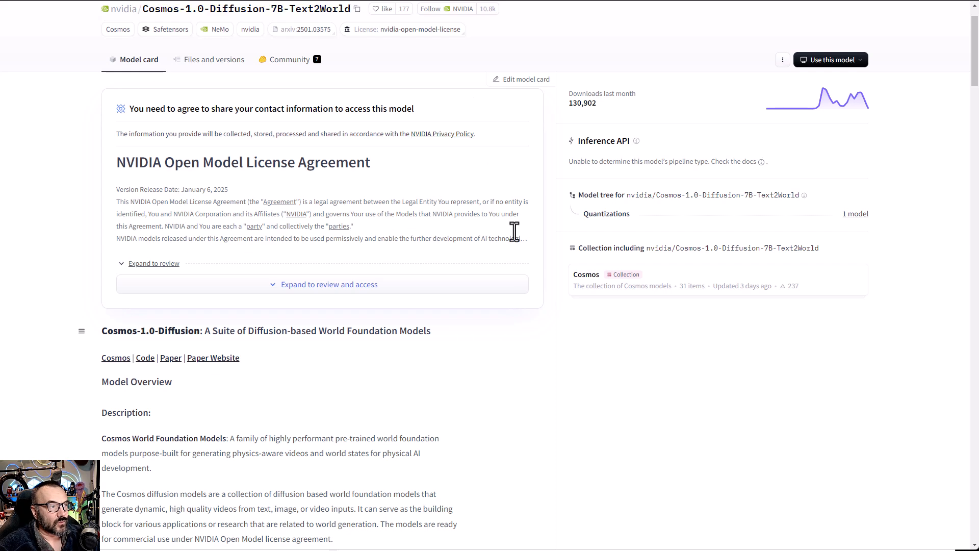
scroll("down", 3)
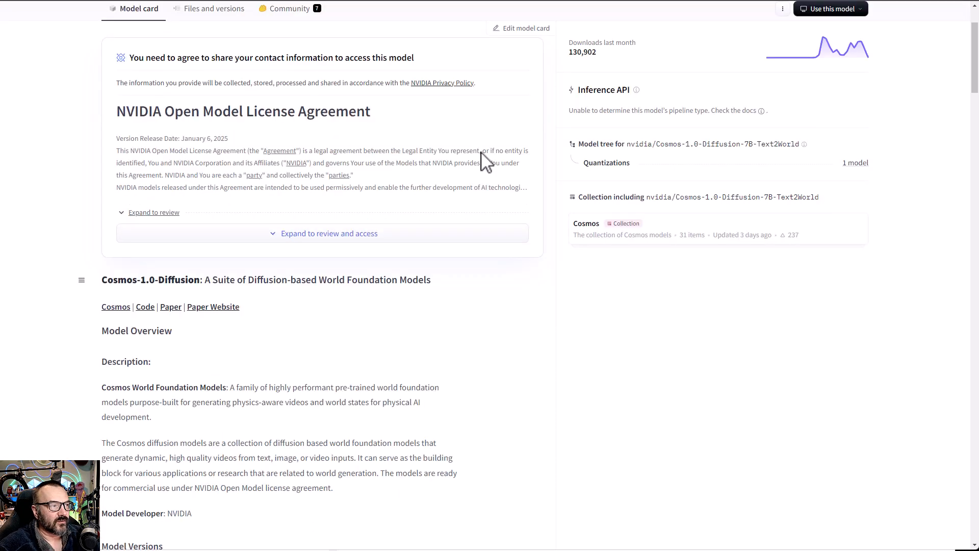
scroll("up", 3)
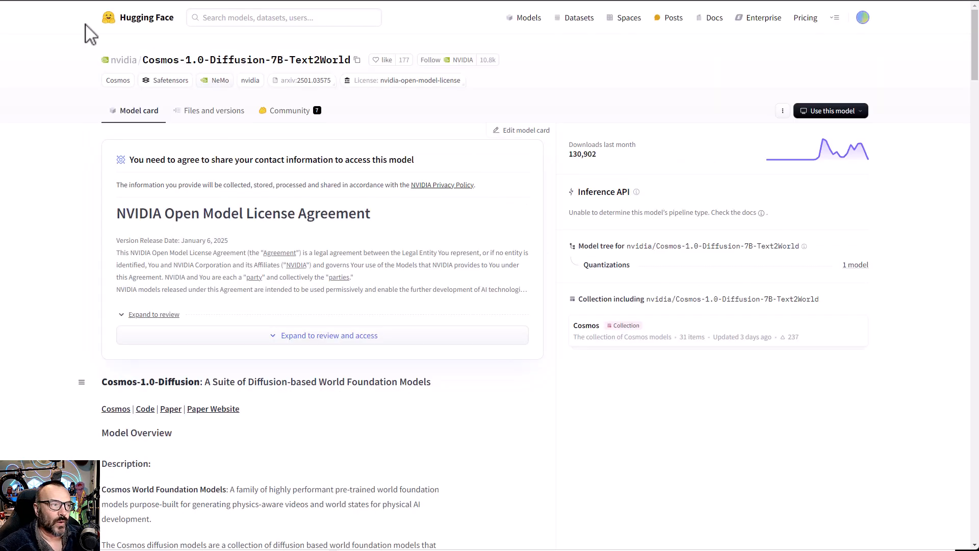
mouse_move(184, 56)
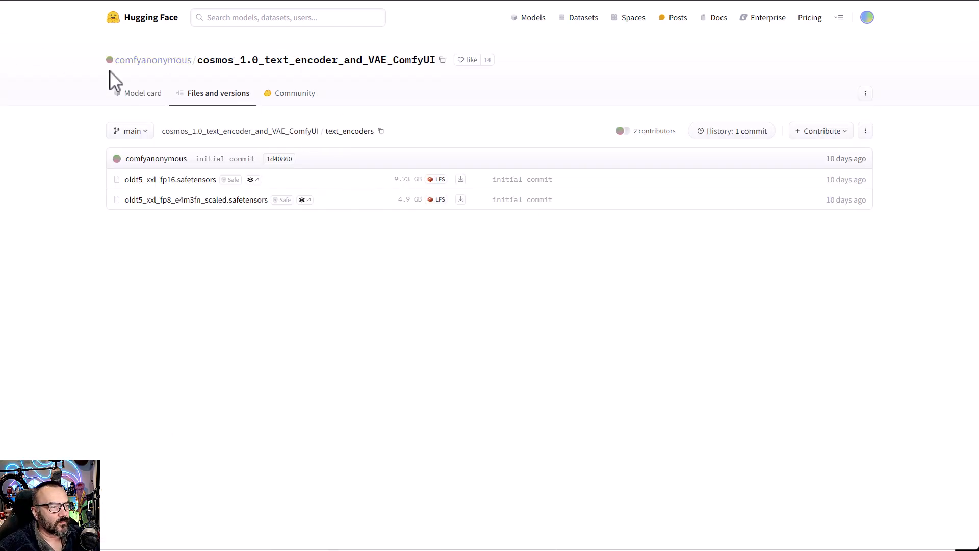
mouse_move(205, 7)
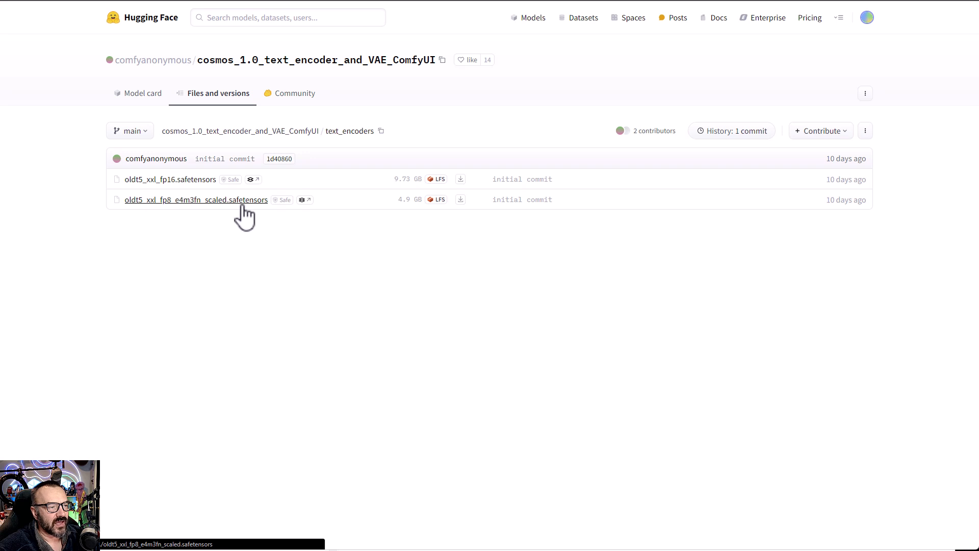
mouse_move(203, 194)
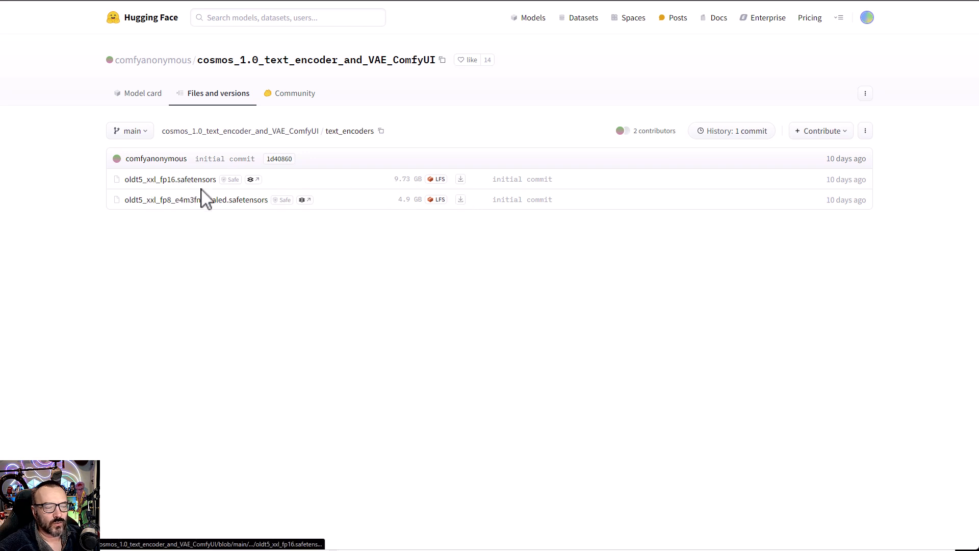
mouse_move(372, 300)
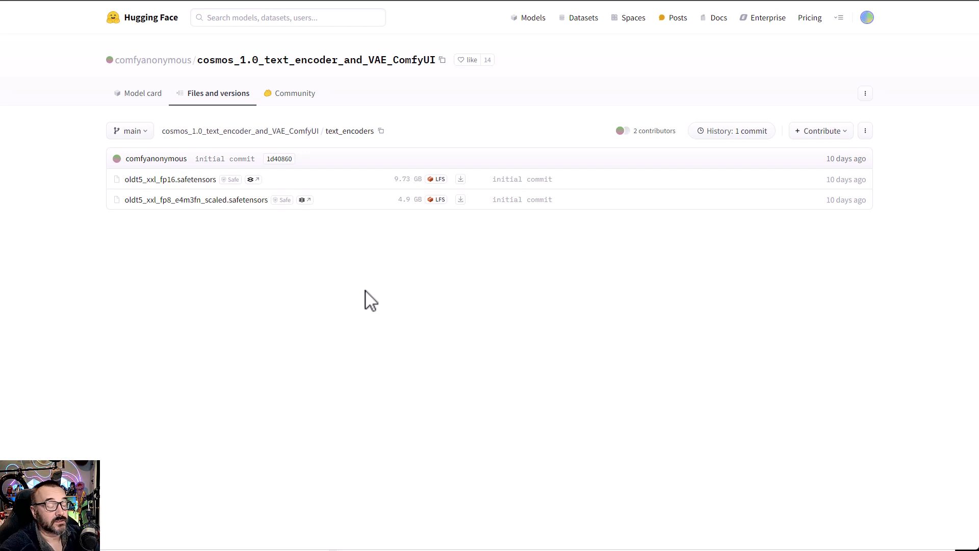
mouse_move(184, 199)
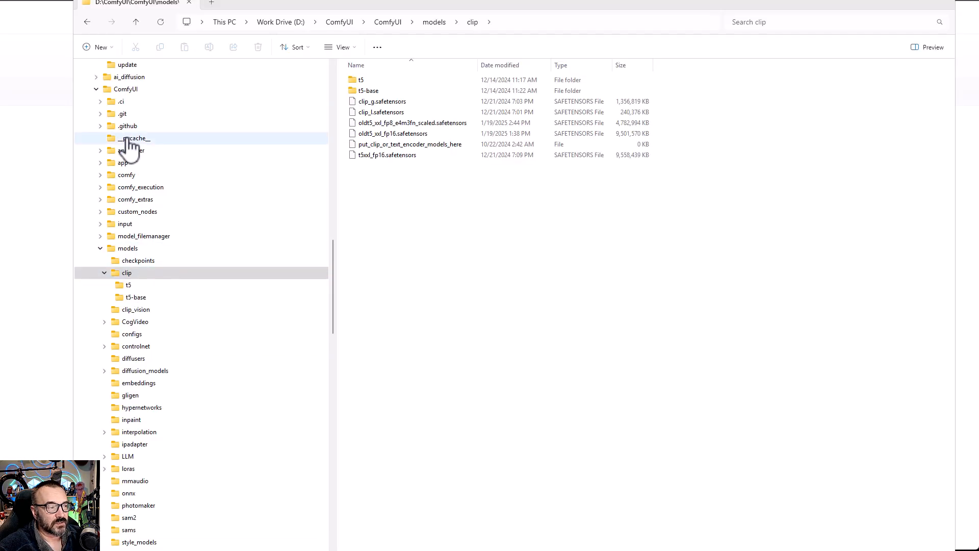
Expand the models > clip folder in File Explorer to list the encoder files
left_click(126, 272)
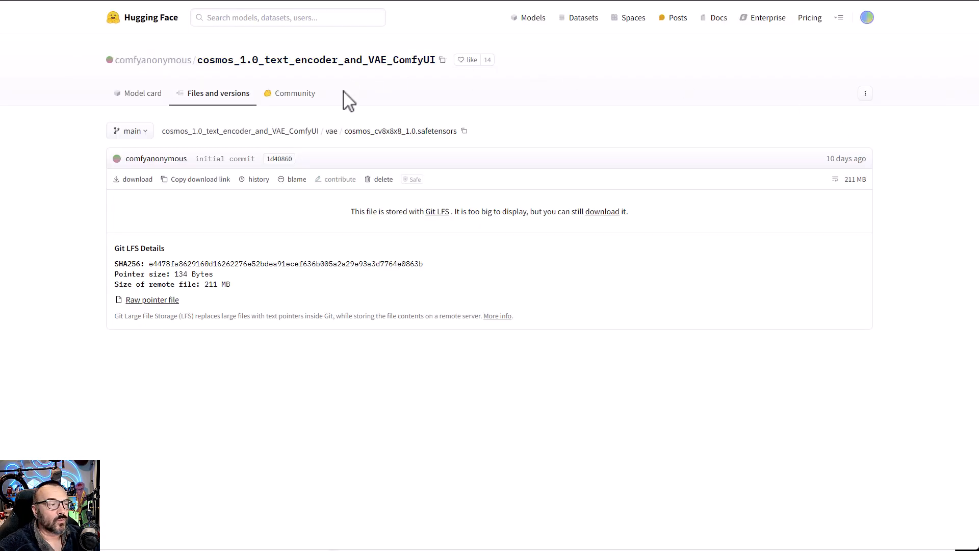
mouse_move(849, 195)
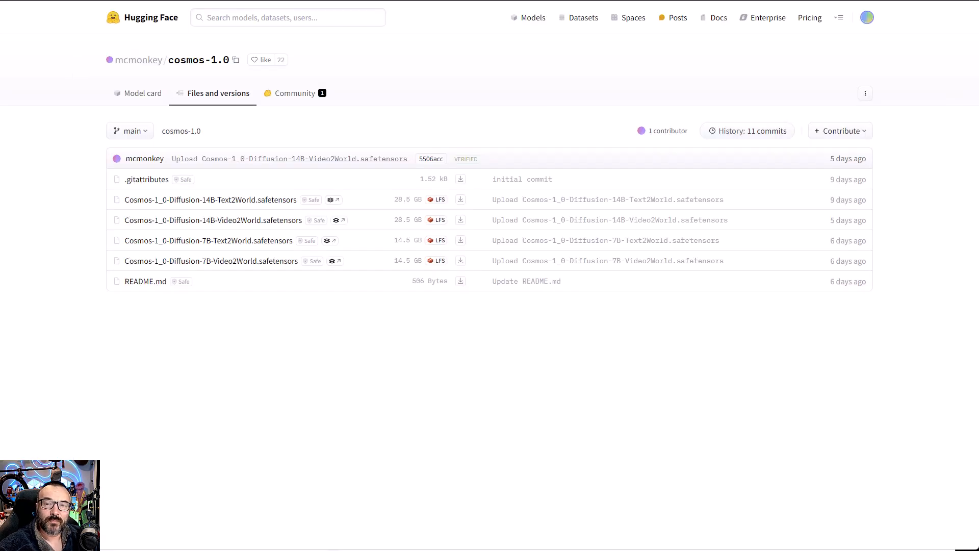
mouse_move(212, 232)
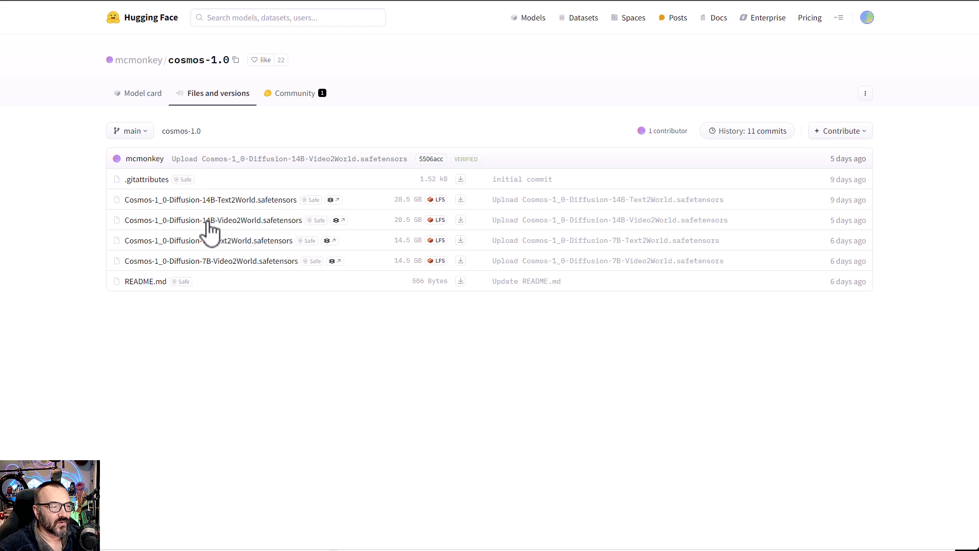
mouse_move(288, 349)
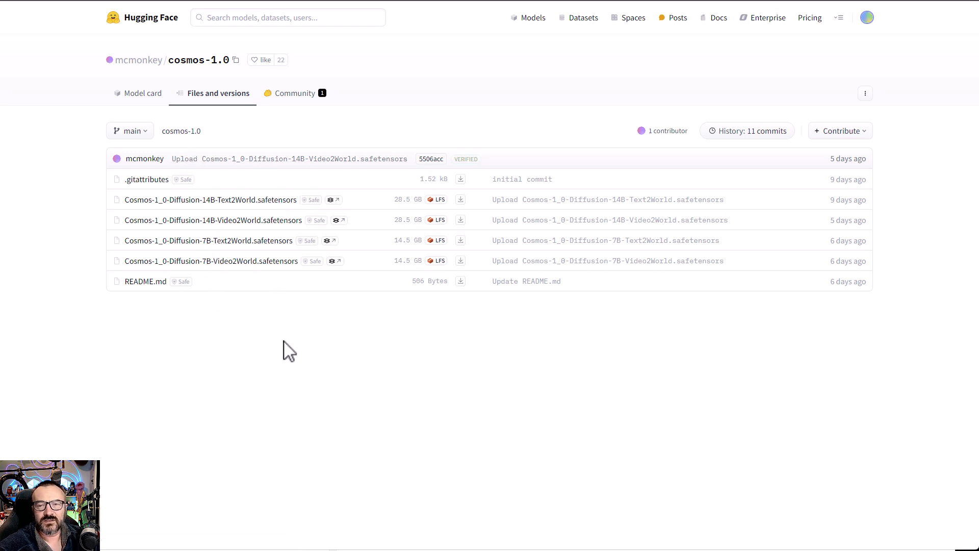
mouse_move(461, 199)
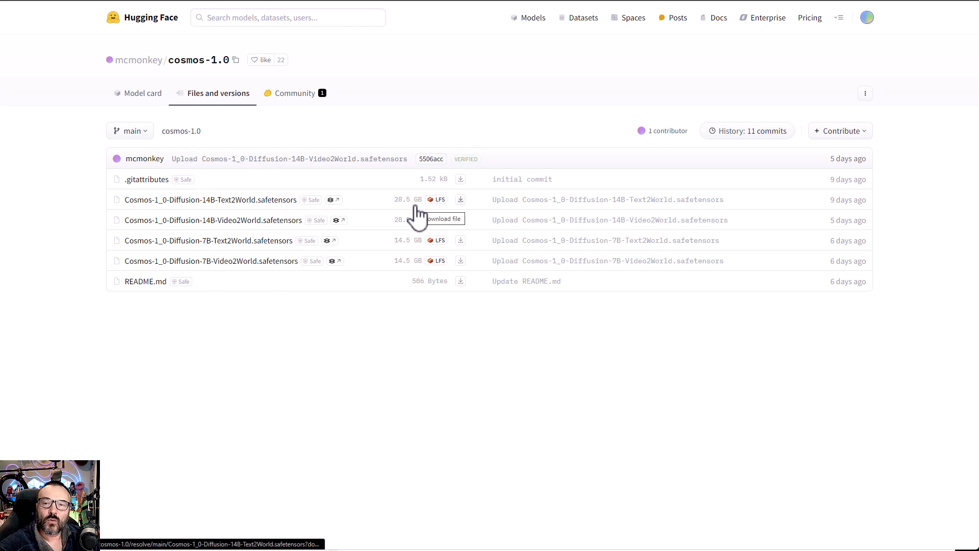
mouse_move(247, 256)
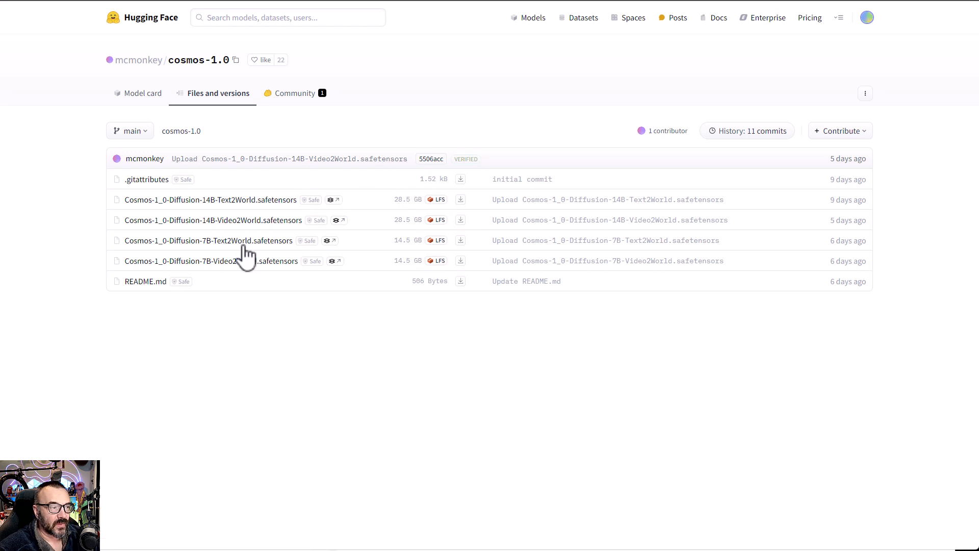
mouse_move(167, 242)
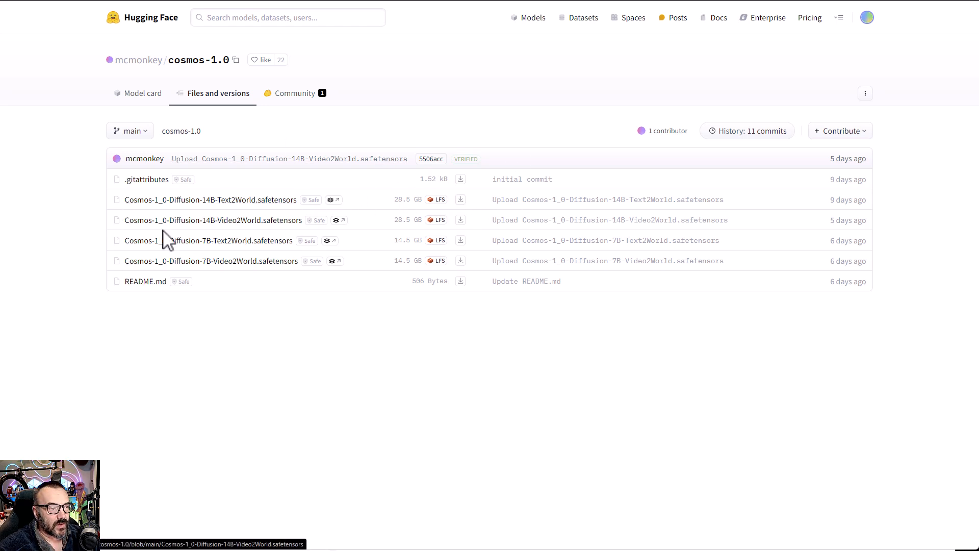
mouse_move(255, 218)
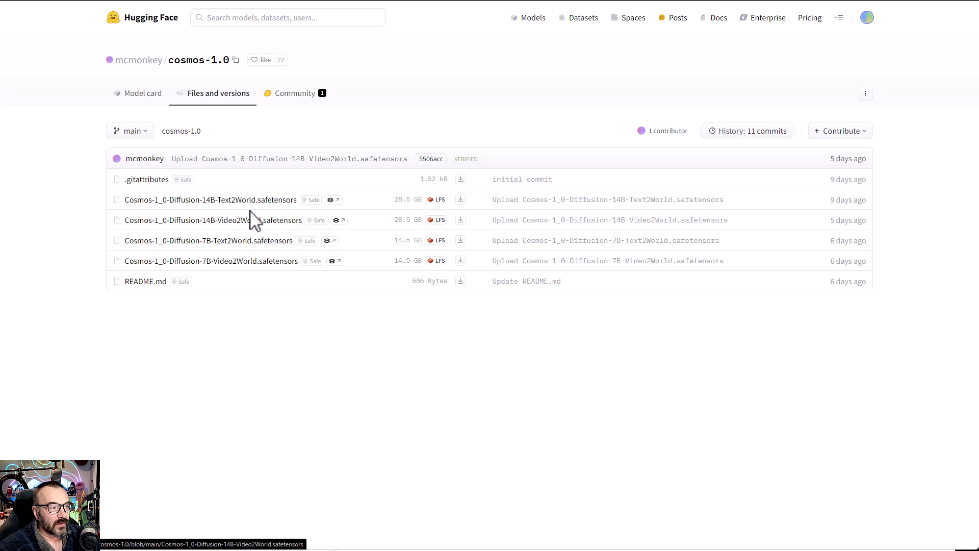
mouse_move(293, 318)
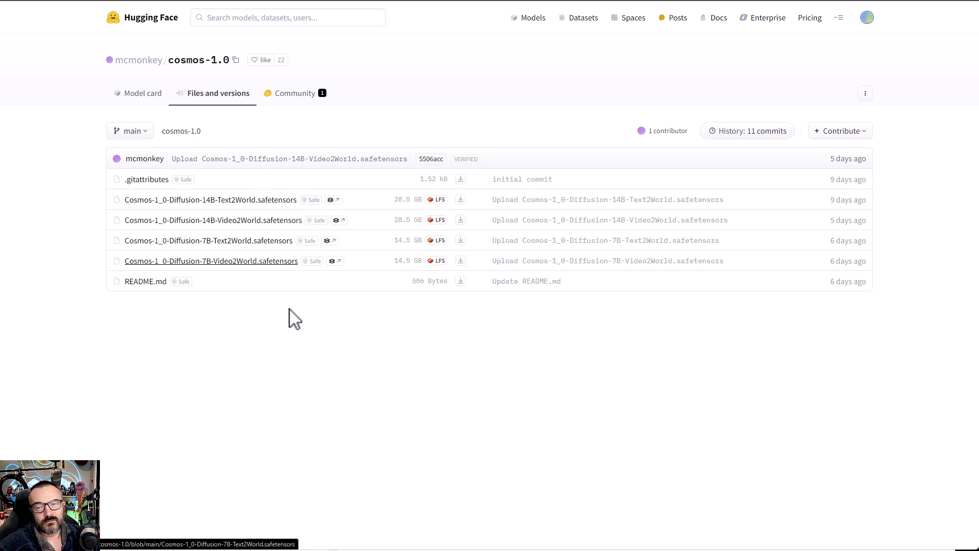
mouse_move(408, 326)
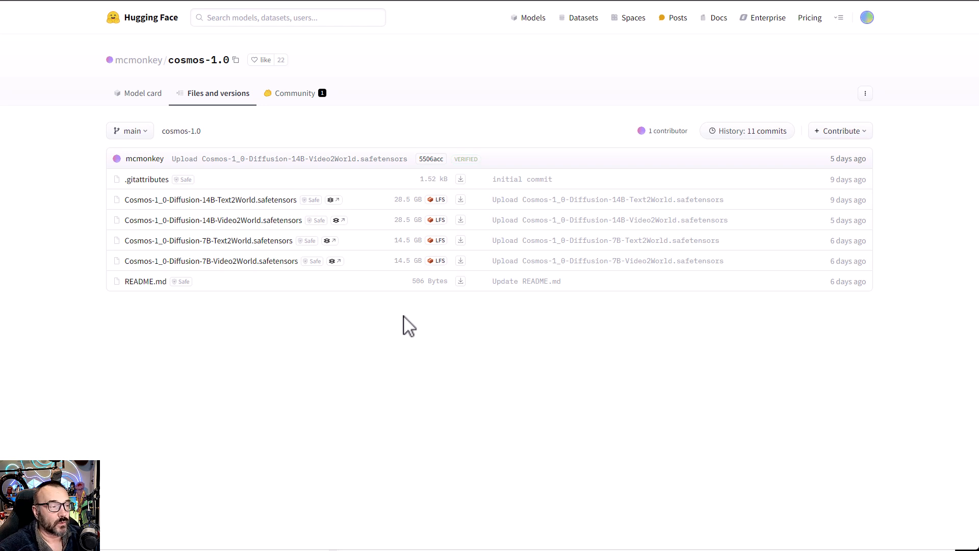
mouse_move(241, 203)
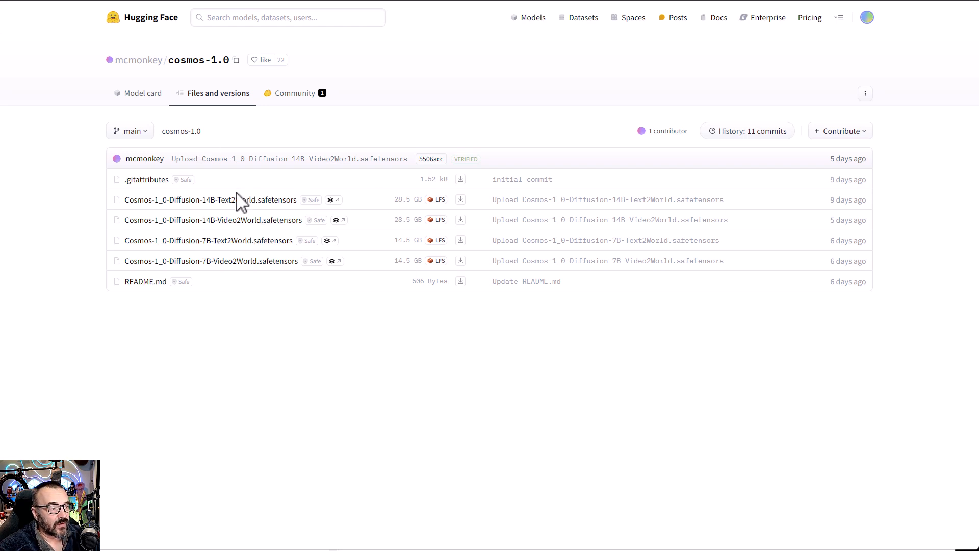
mouse_move(250, 199)
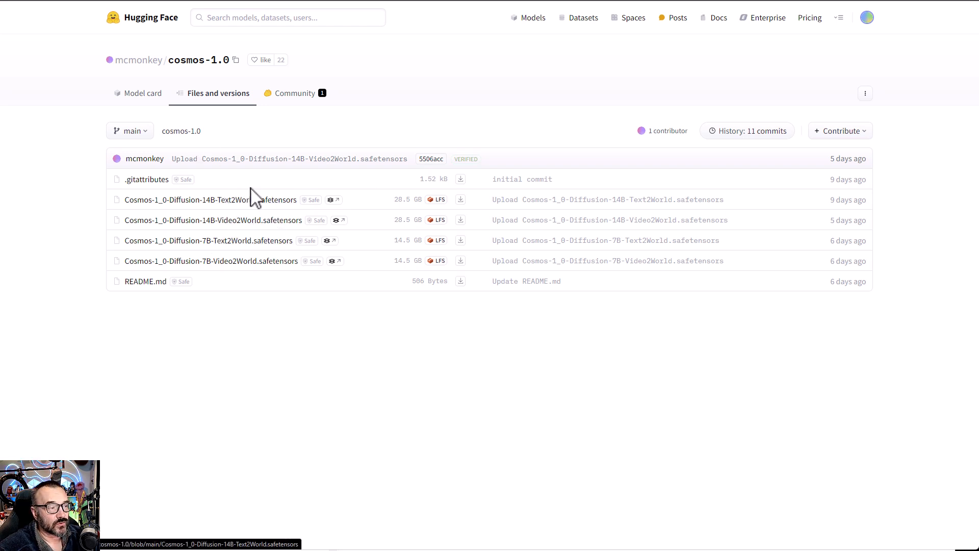
mouse_move(250, 335)
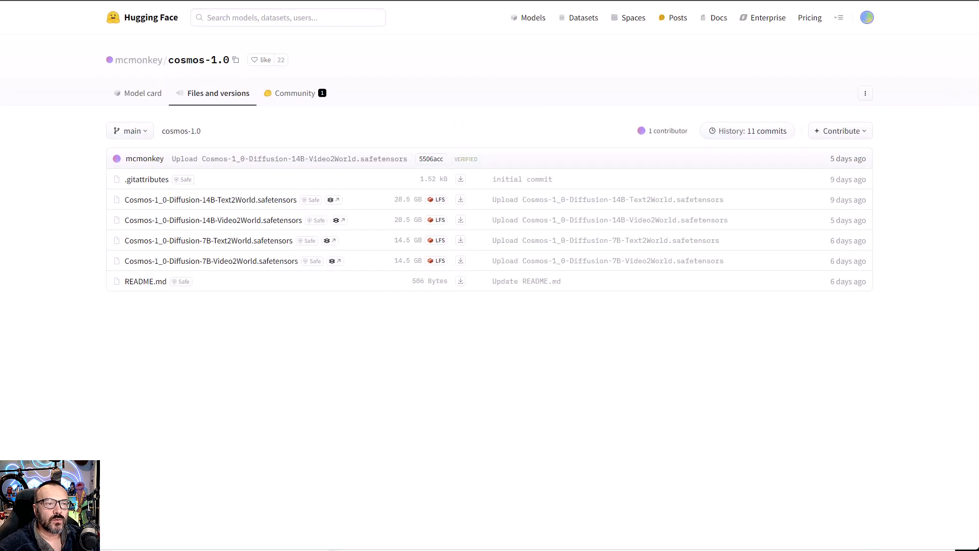
mouse_move(669, 329)
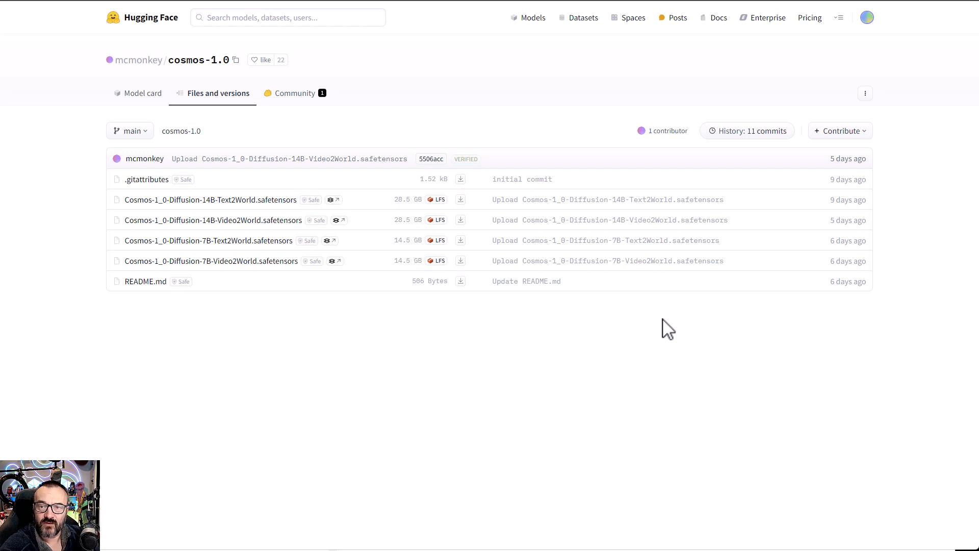
mouse_move(486, 293)
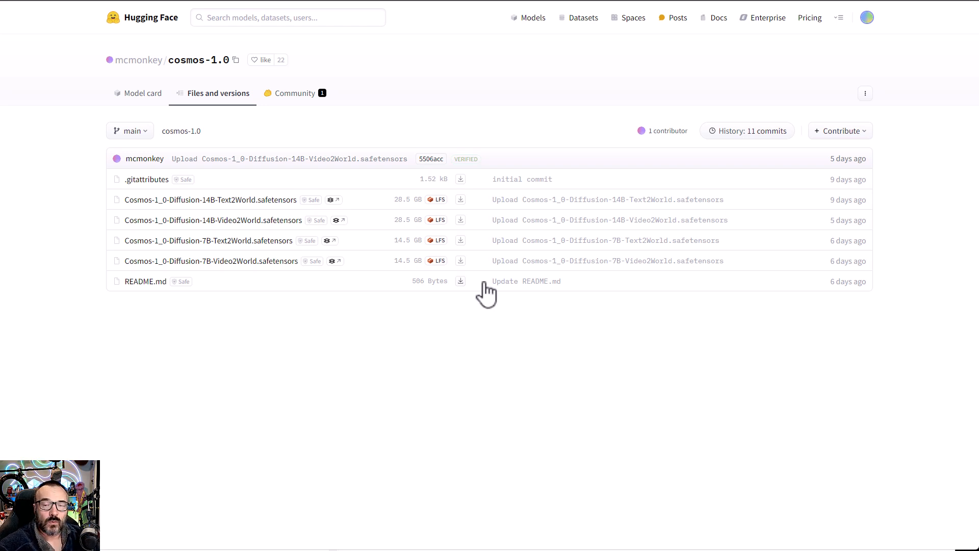
mouse_move(636, 137)
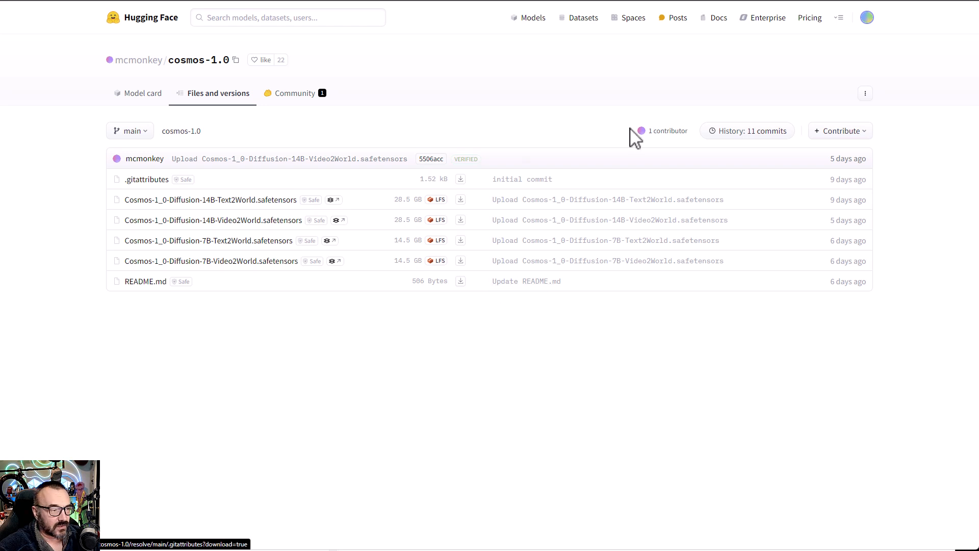
mouse_move(544, 442)
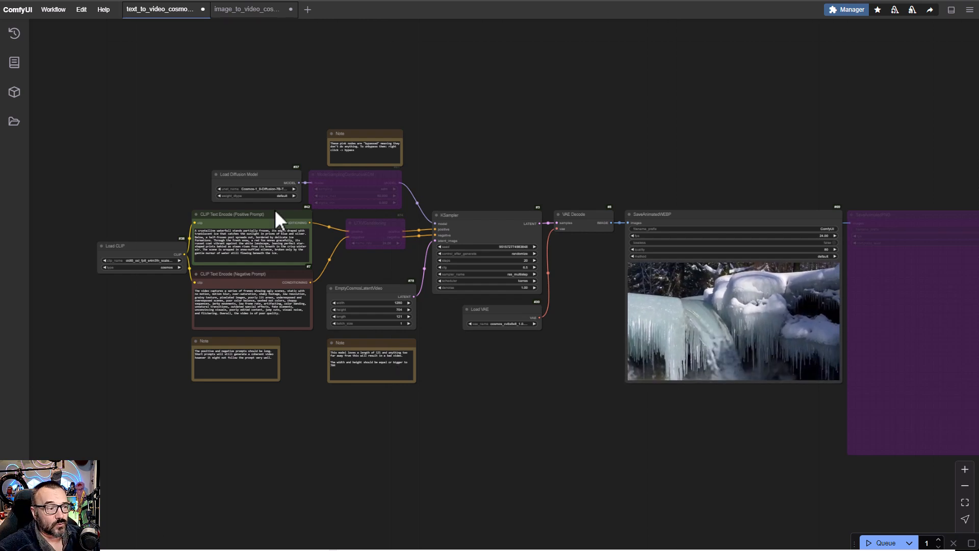
mouse_move(456, 401)
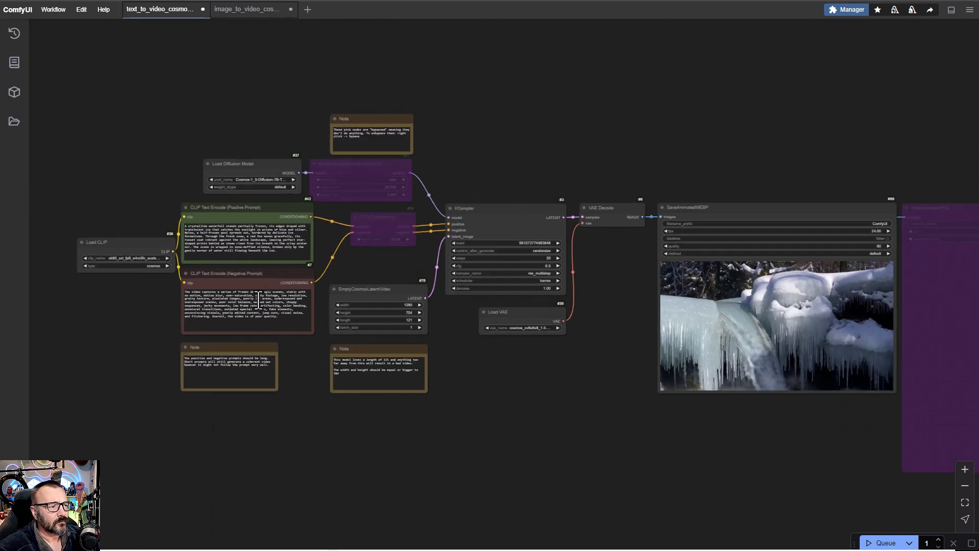
scroll("up", 3)
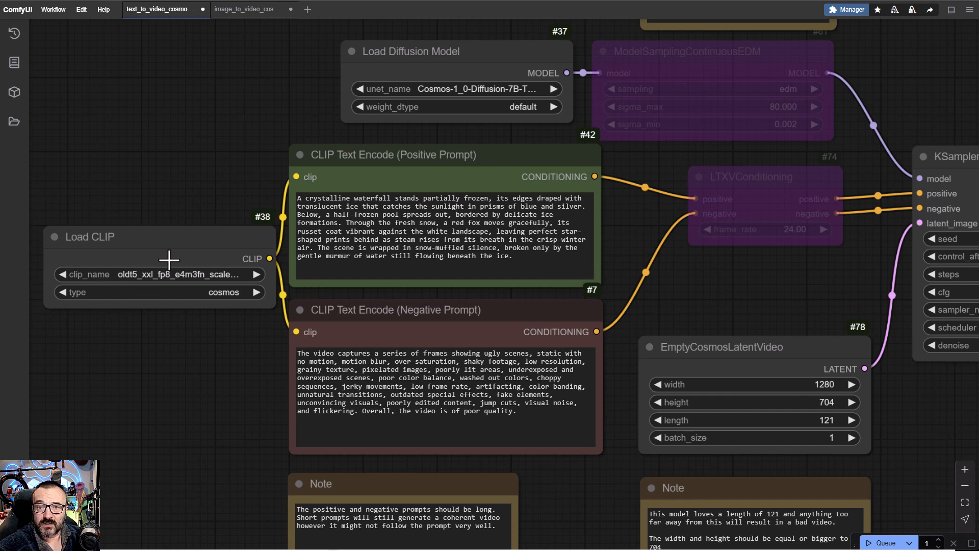
mouse_move(103, 306)
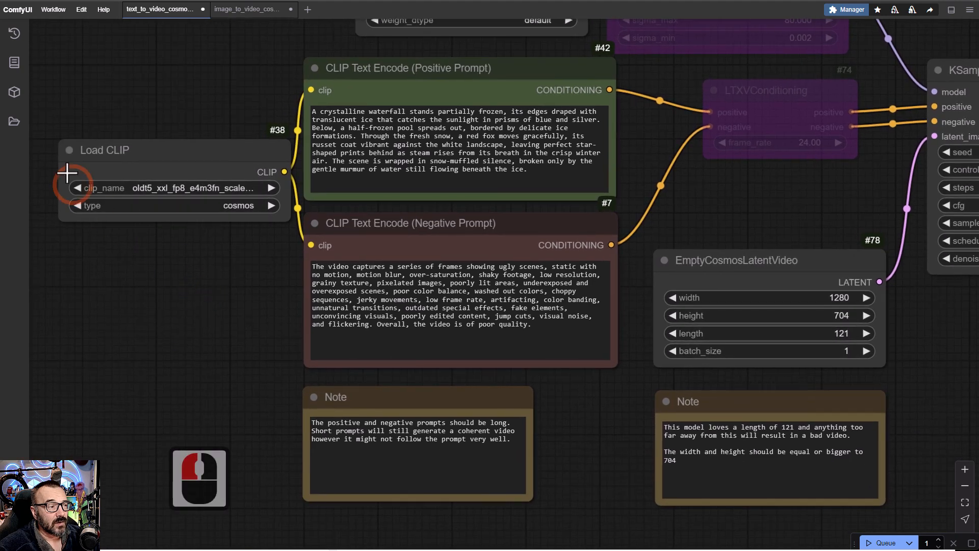
mouse_move(484, 75)
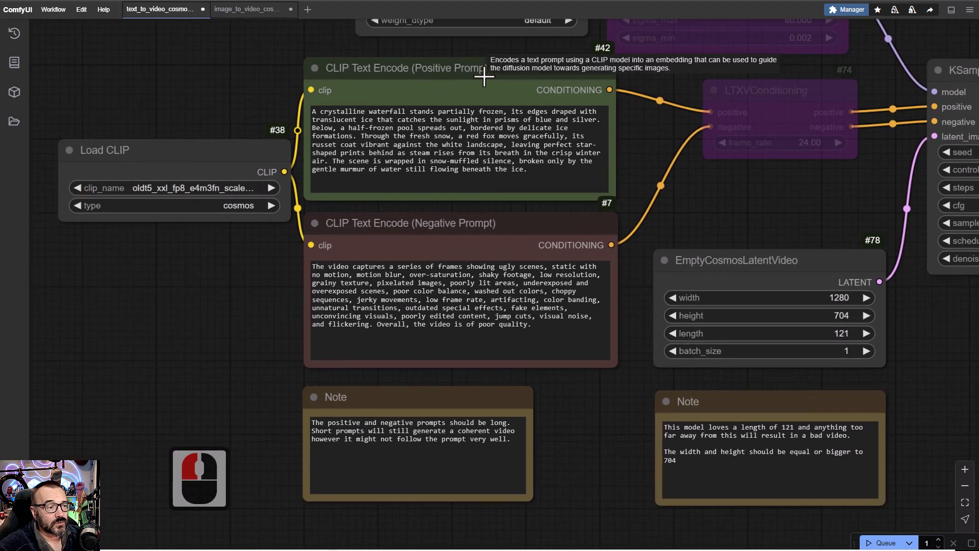
mouse_move(526, 256)
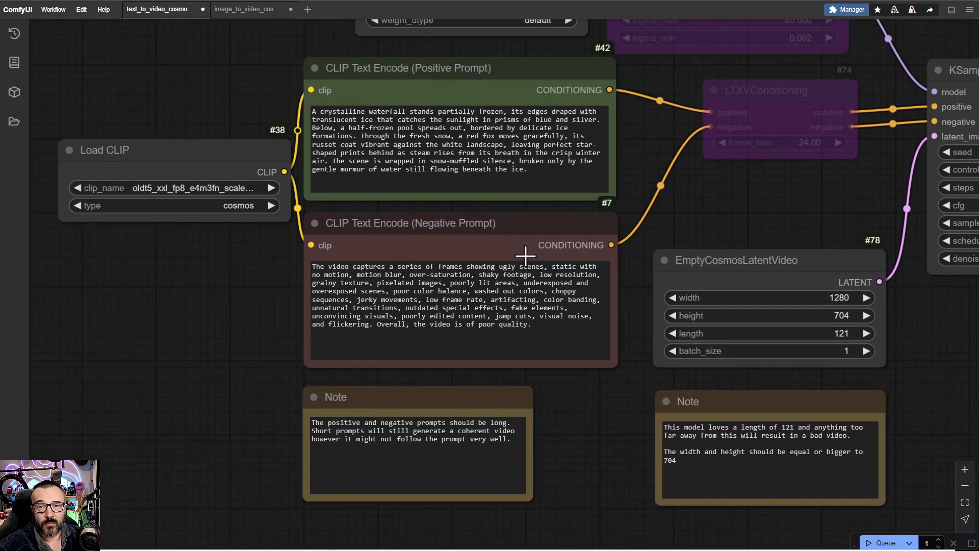
mouse_move(472, 178)
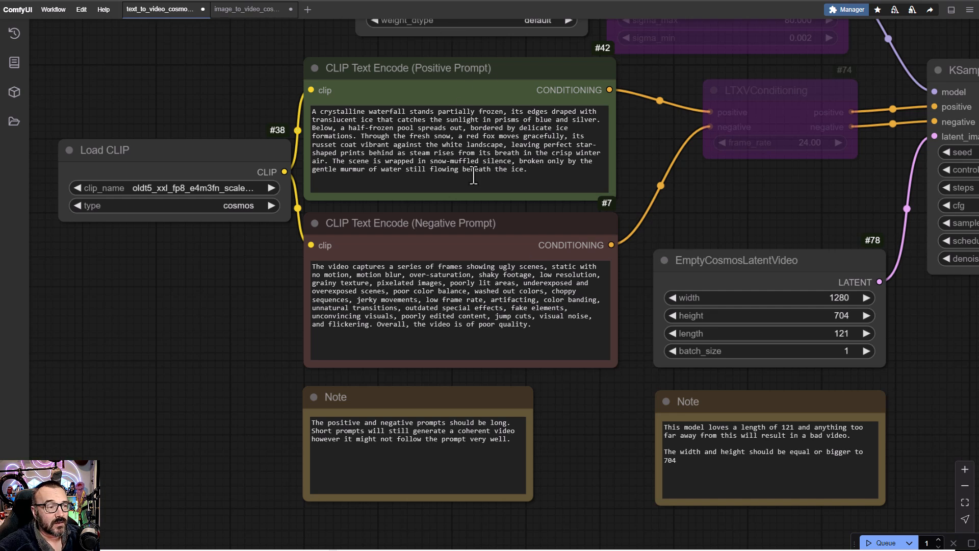
mouse_move(480, 290)
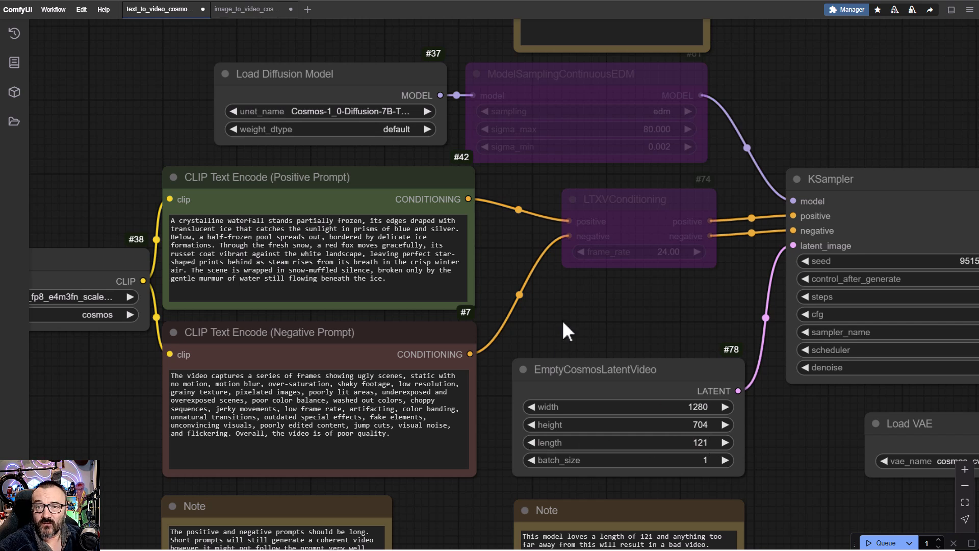
mouse_move(622, 341)
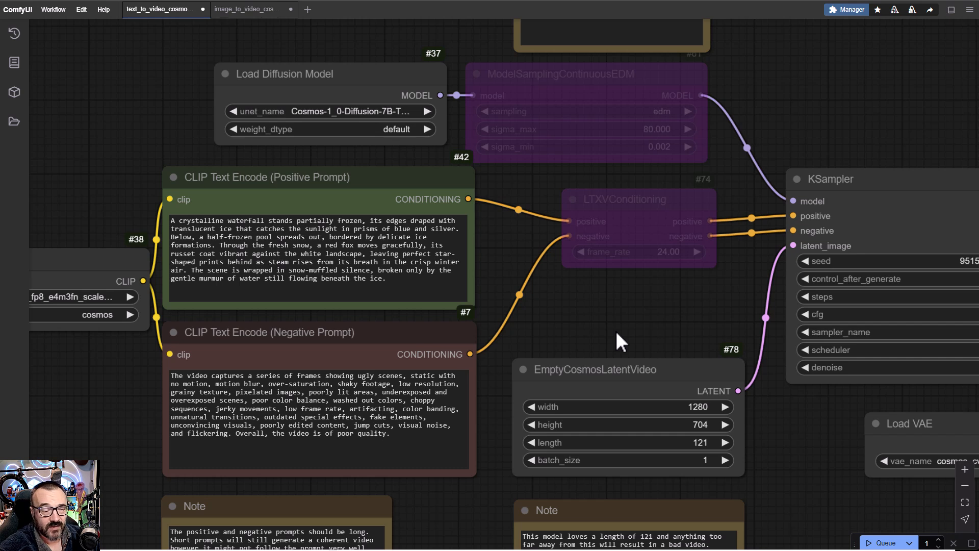
mouse_move(544, 453)
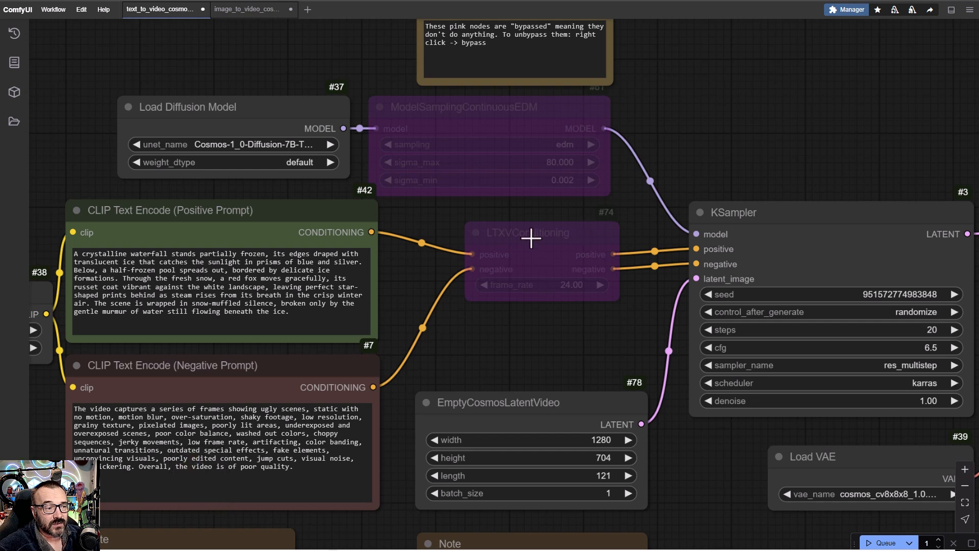
Un-bypass the LTXVConditioning node via its context menu so it runs at frame rate 24
right_click(530, 237)
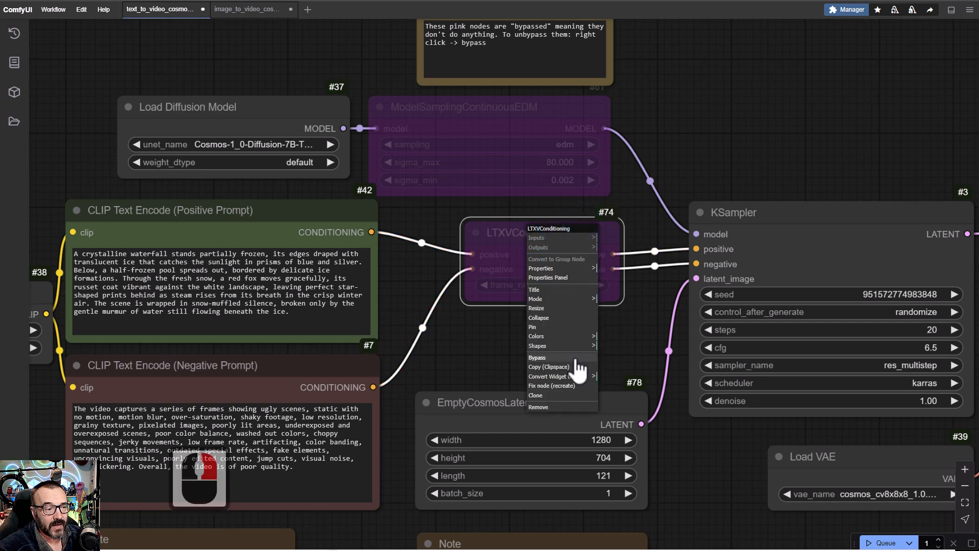
mouse_move(553, 362)
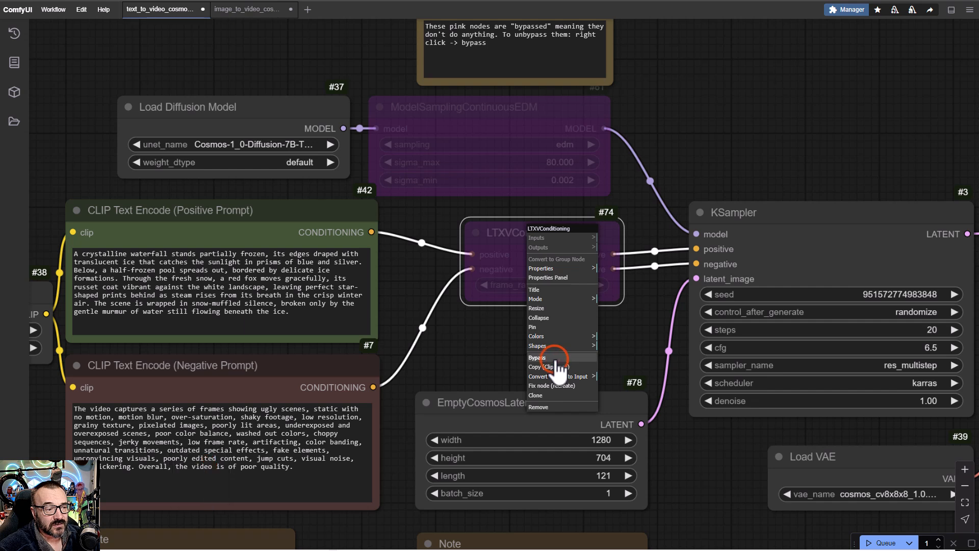
left_click(538, 358)
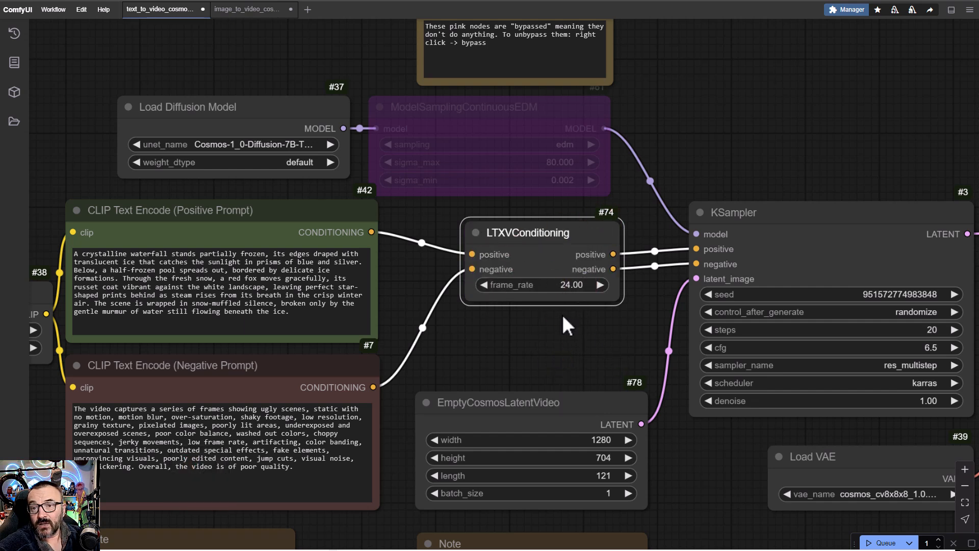
mouse_move(538, 374)
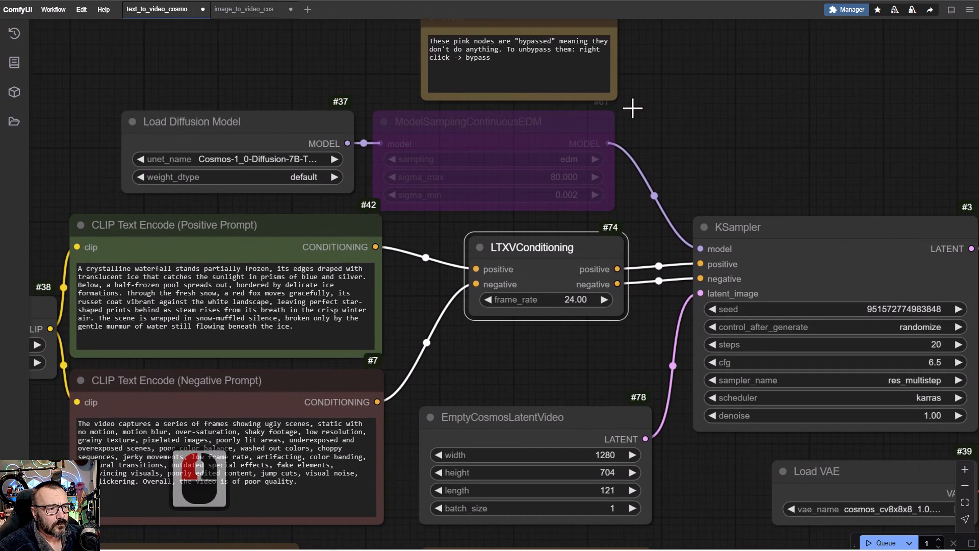
scroll("down", 3)
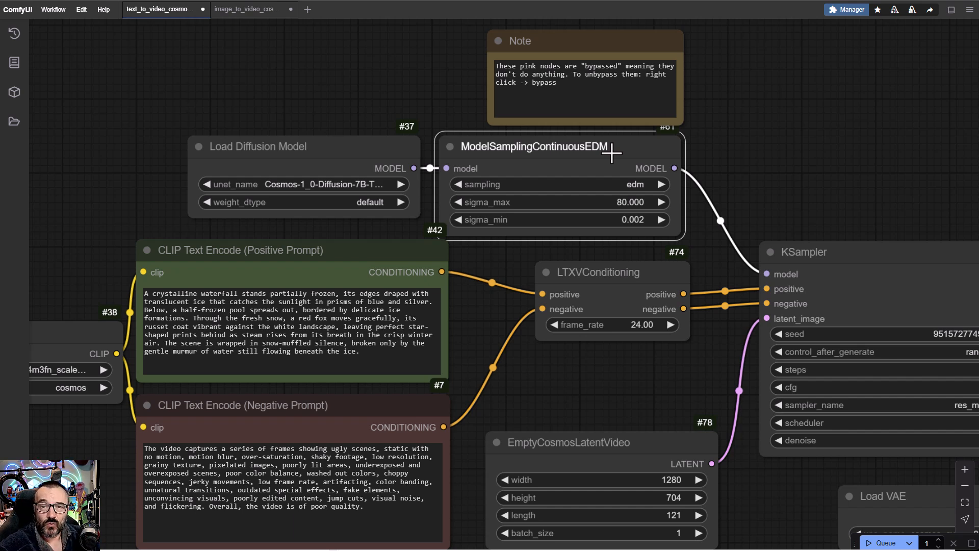
mouse_move(812, 174)
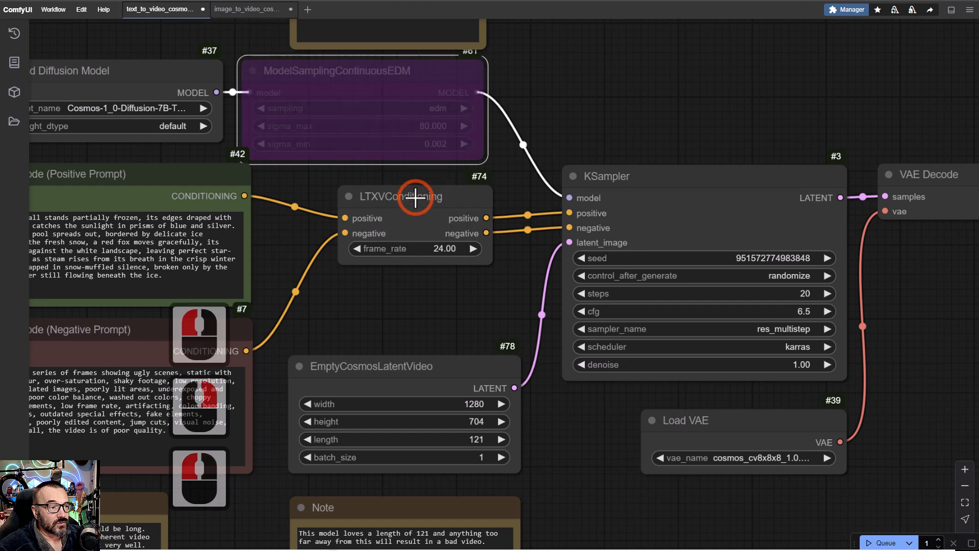
right_click(415, 196)
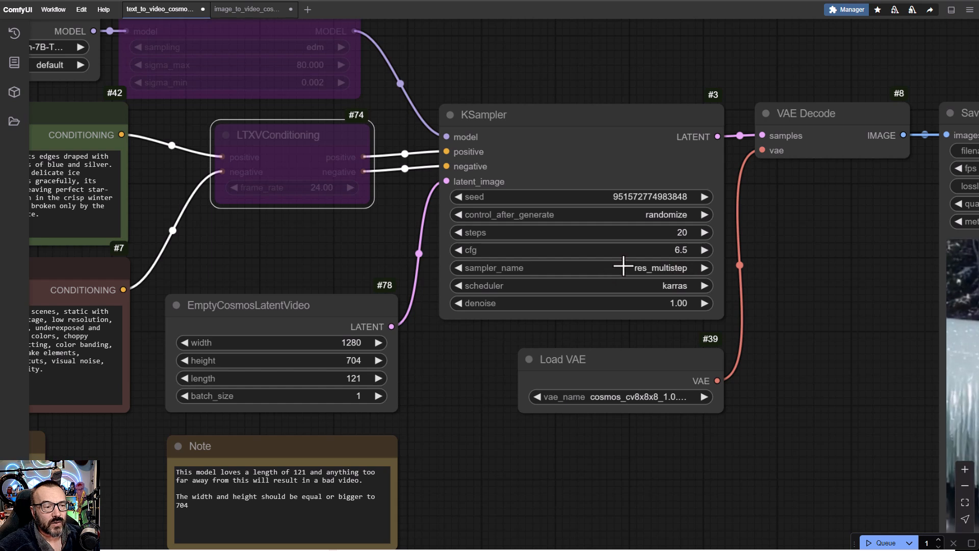
mouse_move(622, 267)
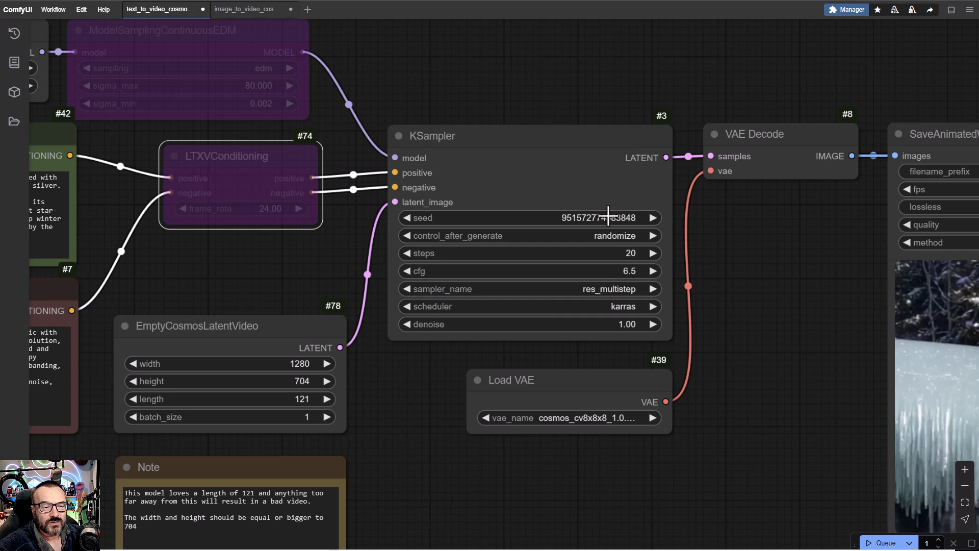
mouse_move(603, 218)
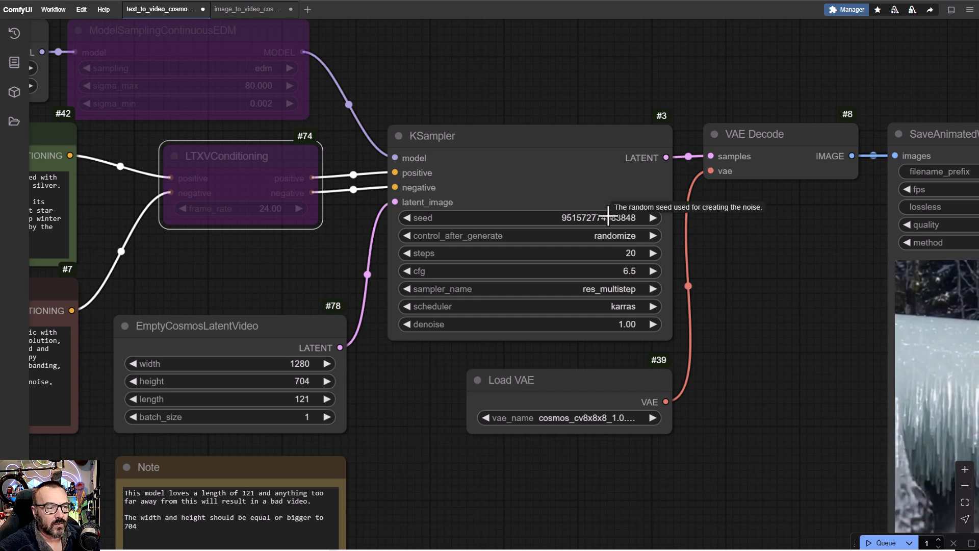
mouse_move(494, 383)
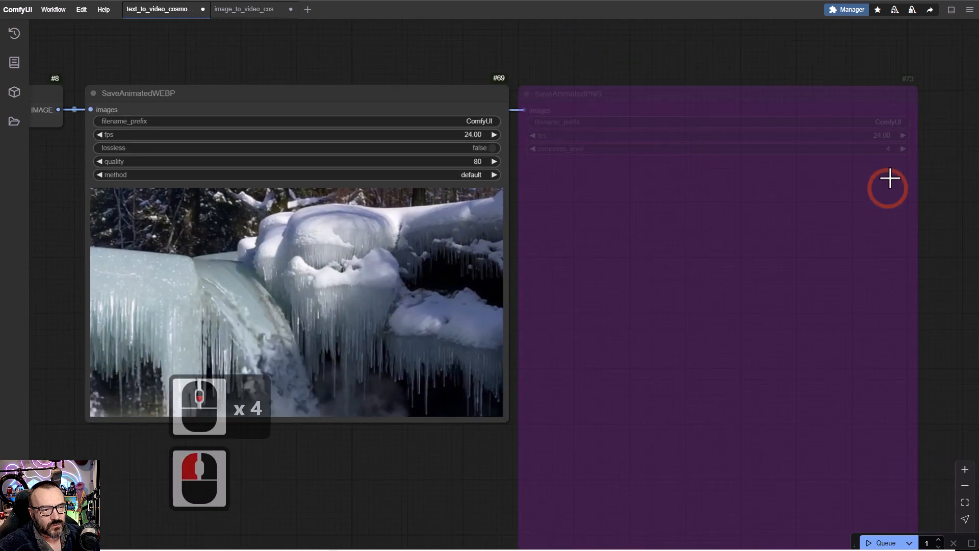
mouse_move(728, 220)
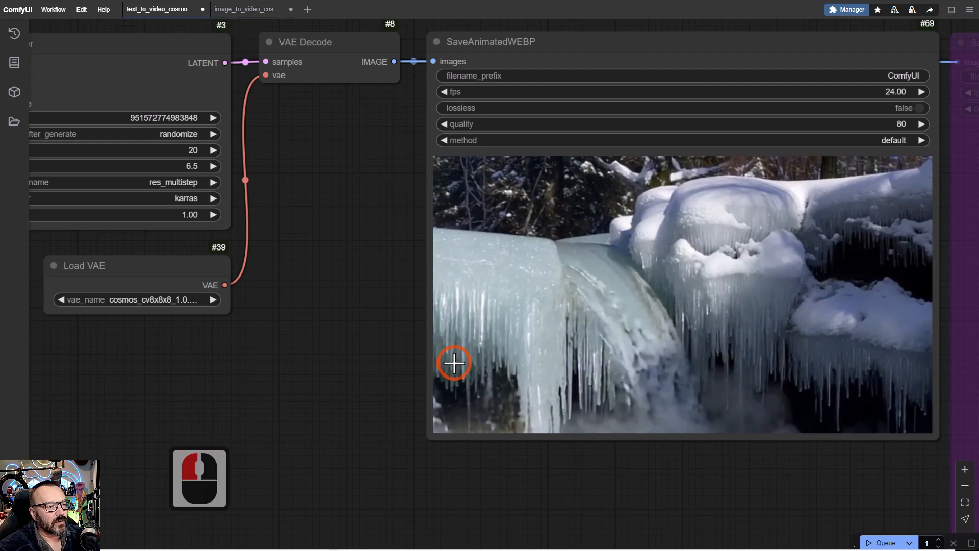
Switch to the image_to_video workflow and zoom toward its Load Diffusion Model and CLIP nodes
left_click(245, 9)
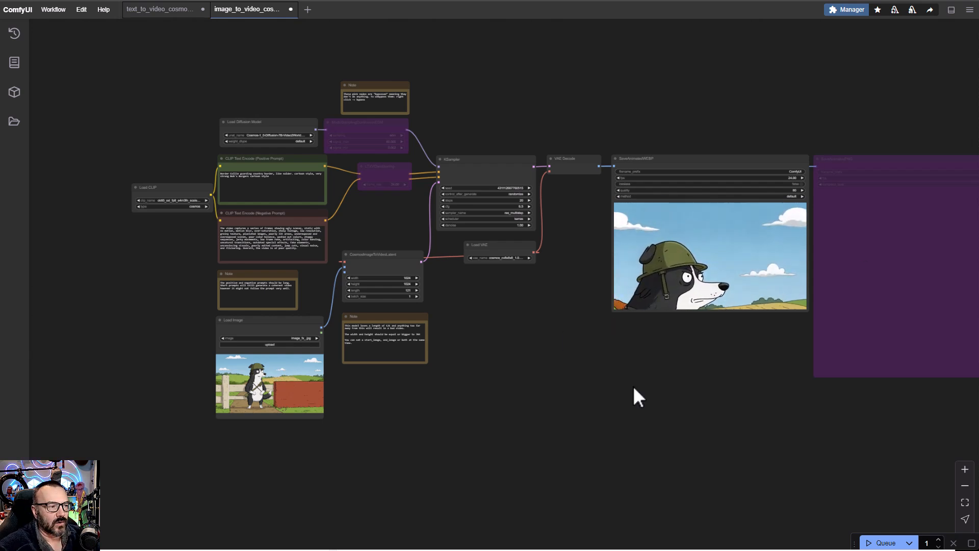
scroll("up", 3)
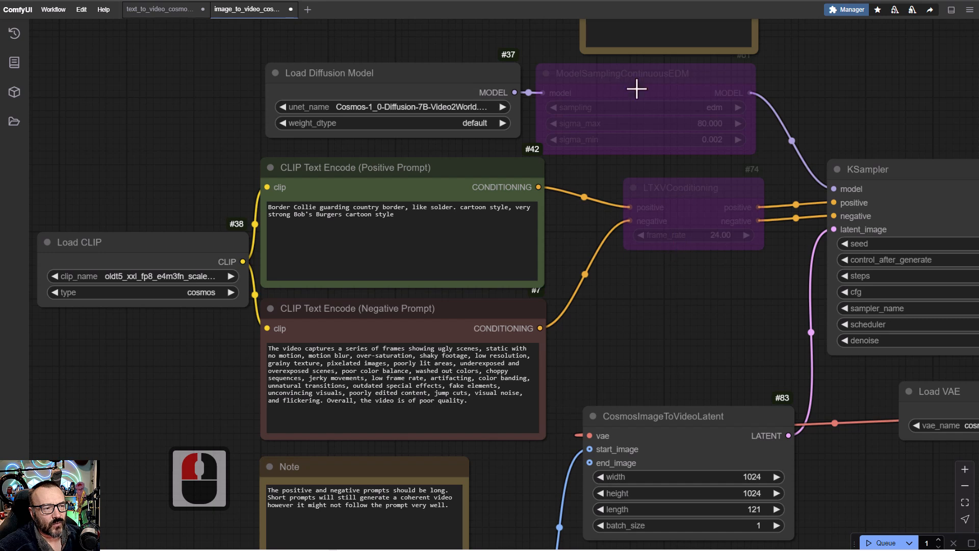
scroll("down", 3)
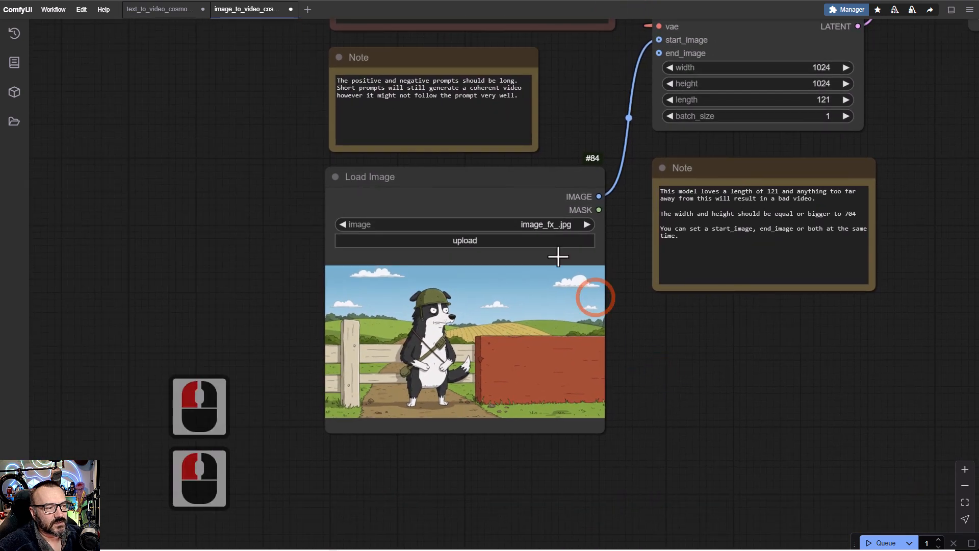
mouse_move(615, 390)
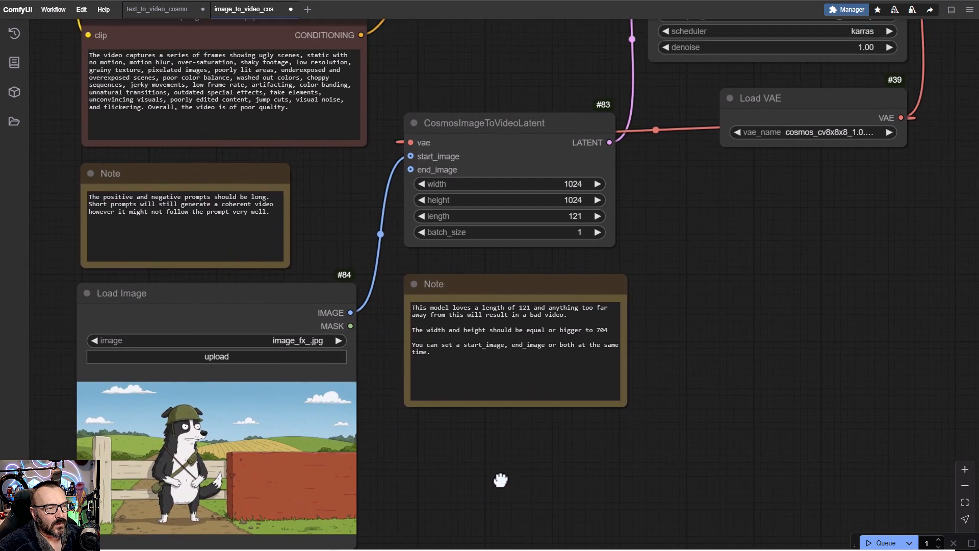
mouse_move(515, 132)
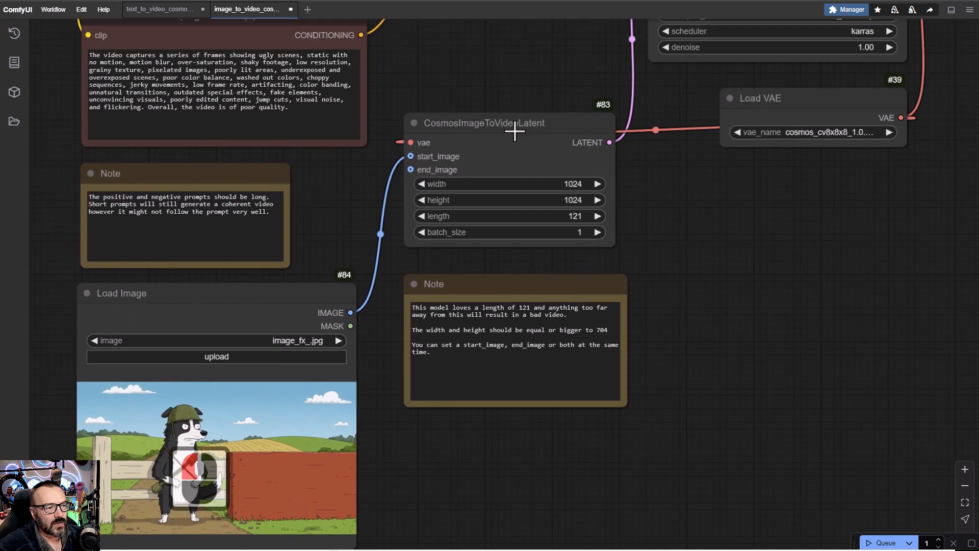
mouse_move(371, 145)
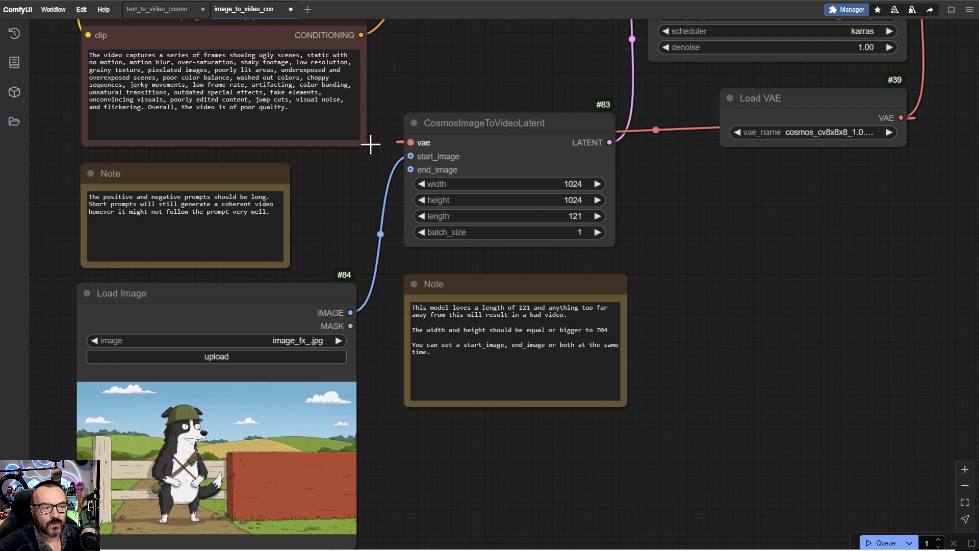
mouse_move(426, 169)
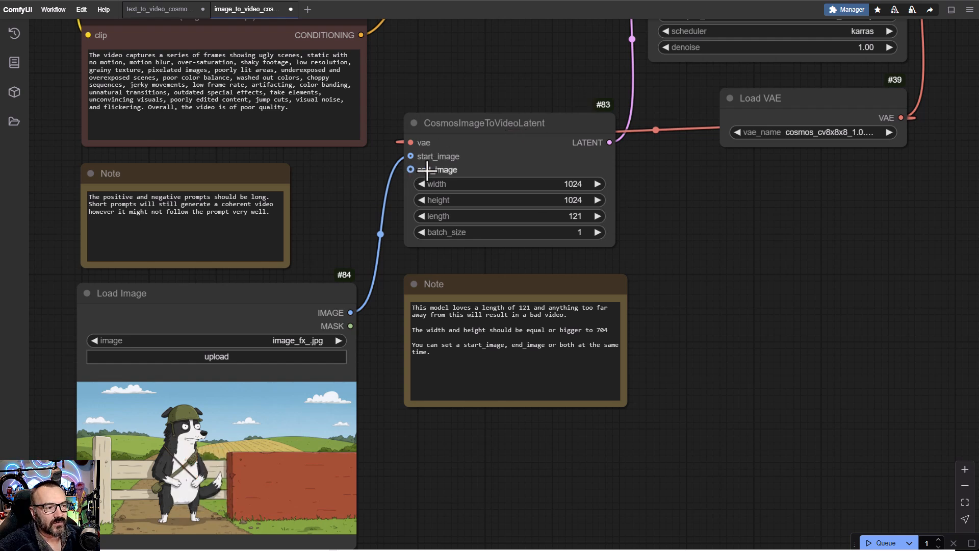
mouse_move(283, 350)
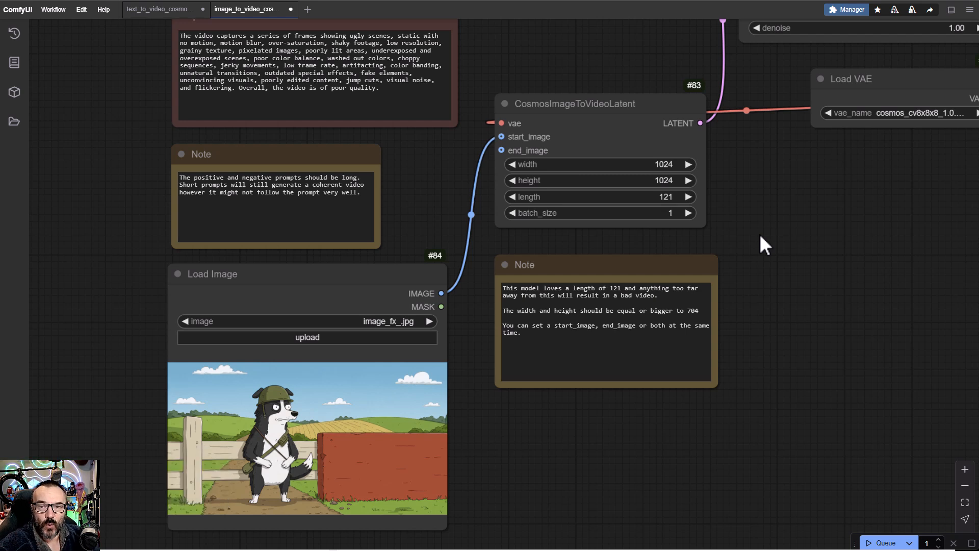
mouse_move(435, 331)
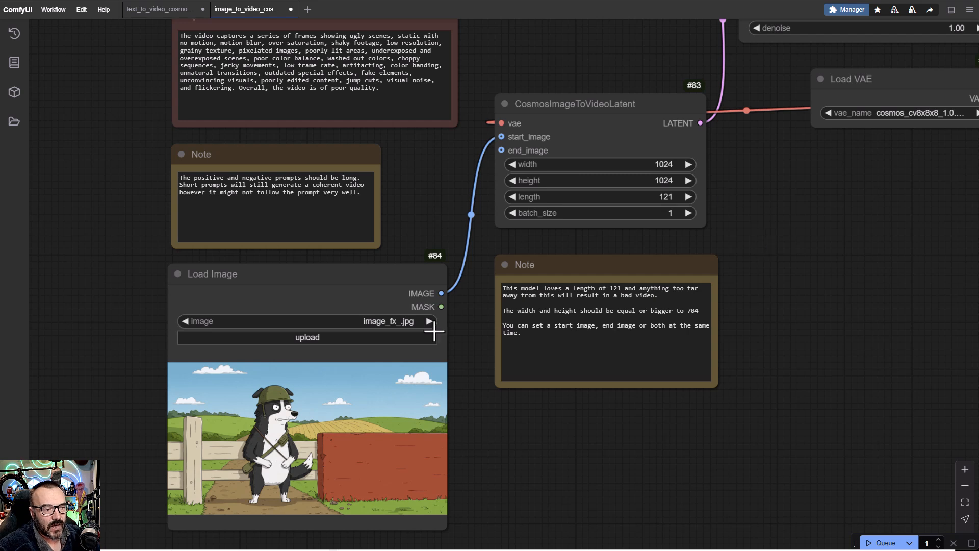
mouse_move(316, 438)
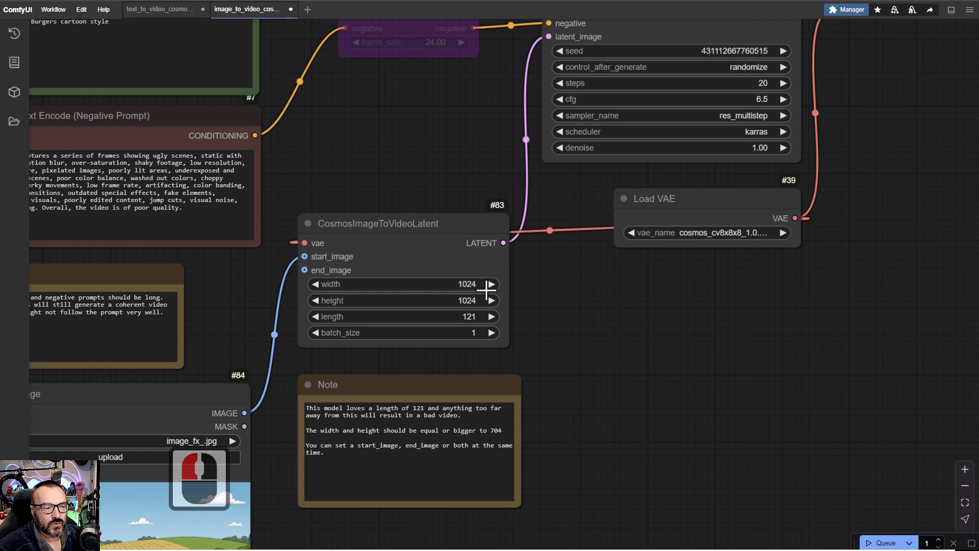
mouse_move(491, 310)
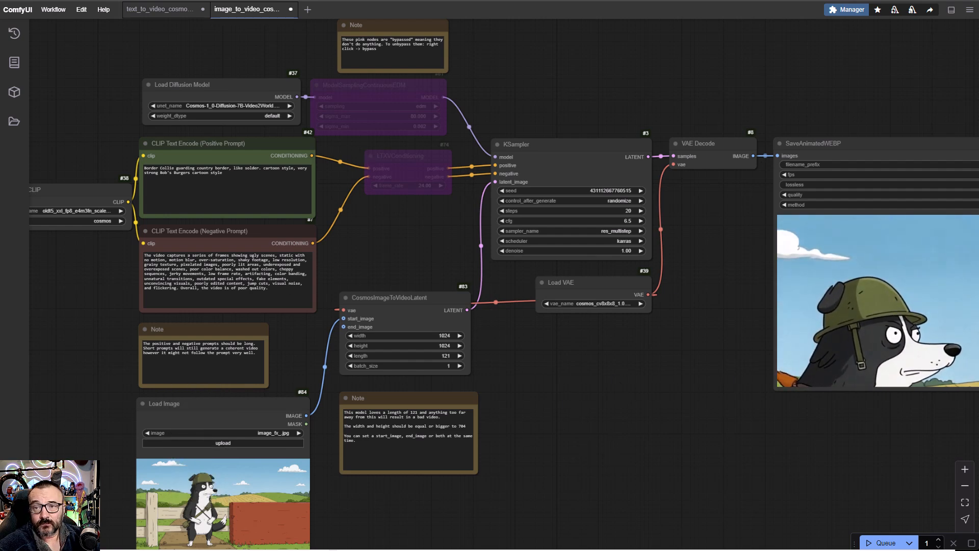
scroll("up", 3)
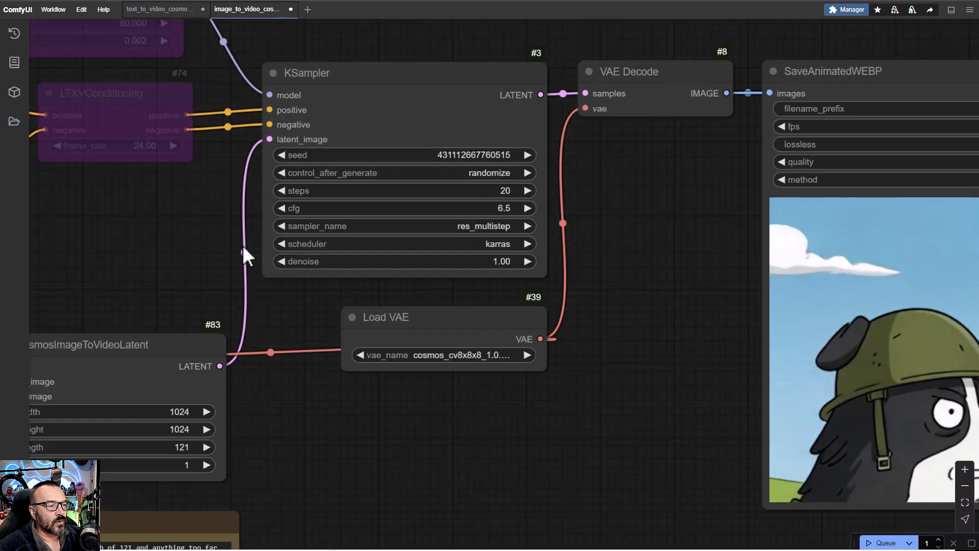
mouse_move(468, 71)
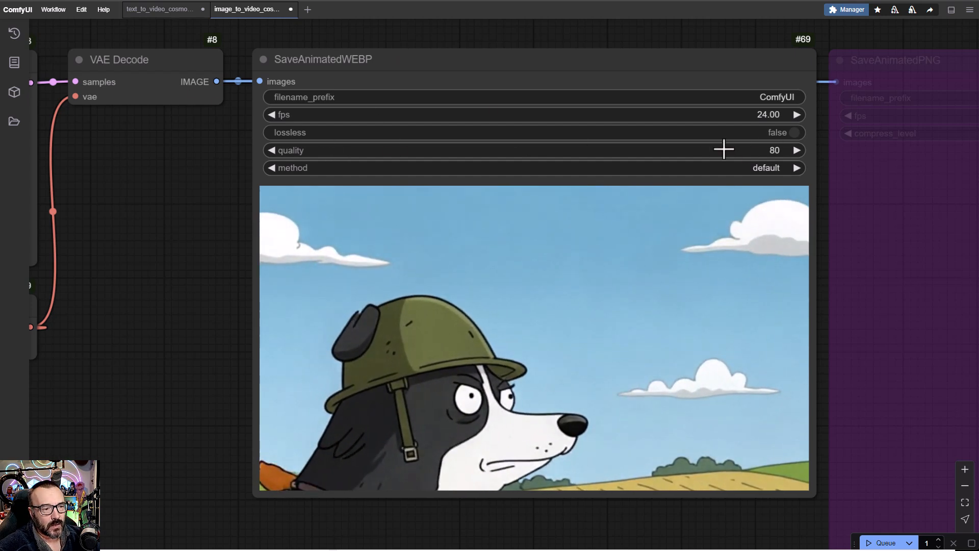
Set SaveAnimatedWEBP quality to 100 instead of 80
double_click(774, 150)
type("100")
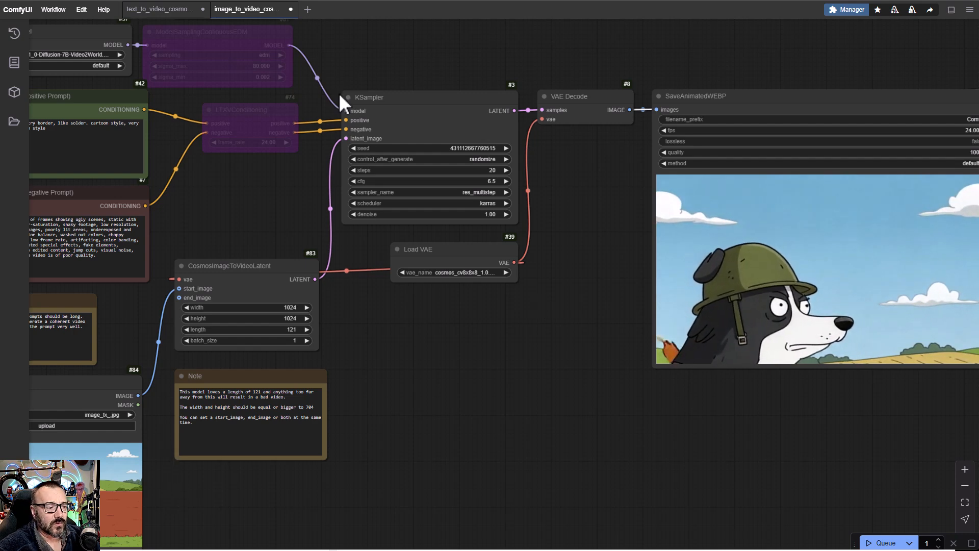
Scroll to the text-to-video SaveAnimatedWEBP node showing the icy waterfall preview
scroll("down", 3)
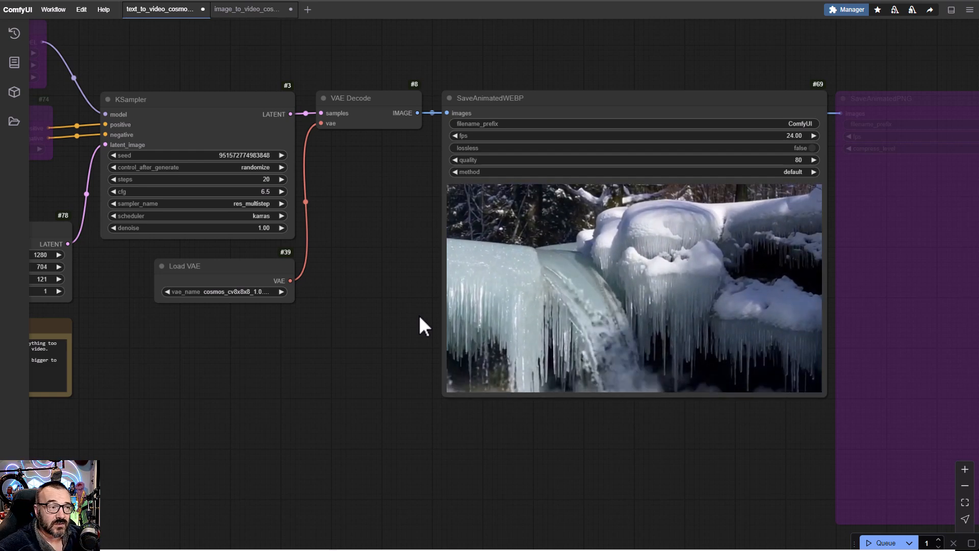
left_click(249, 9)
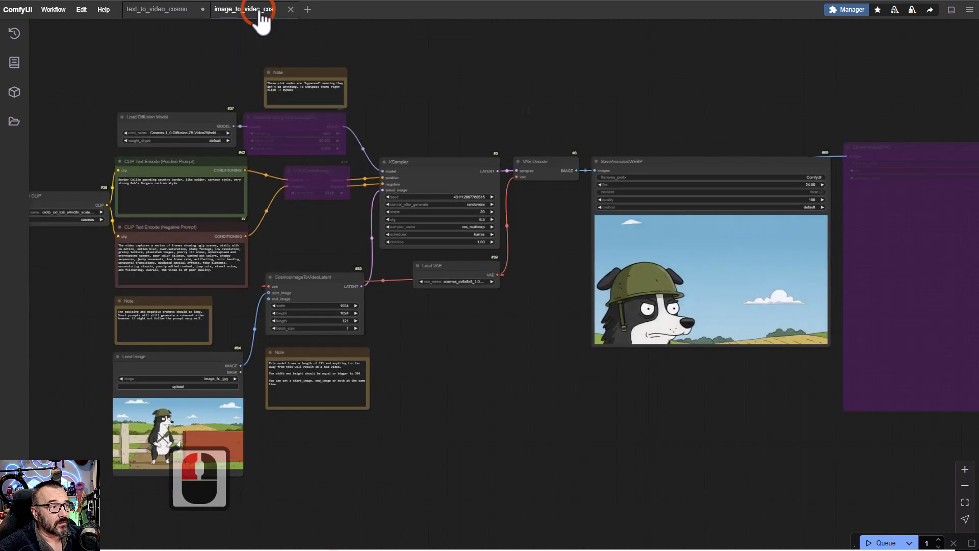
scroll("up", 3)
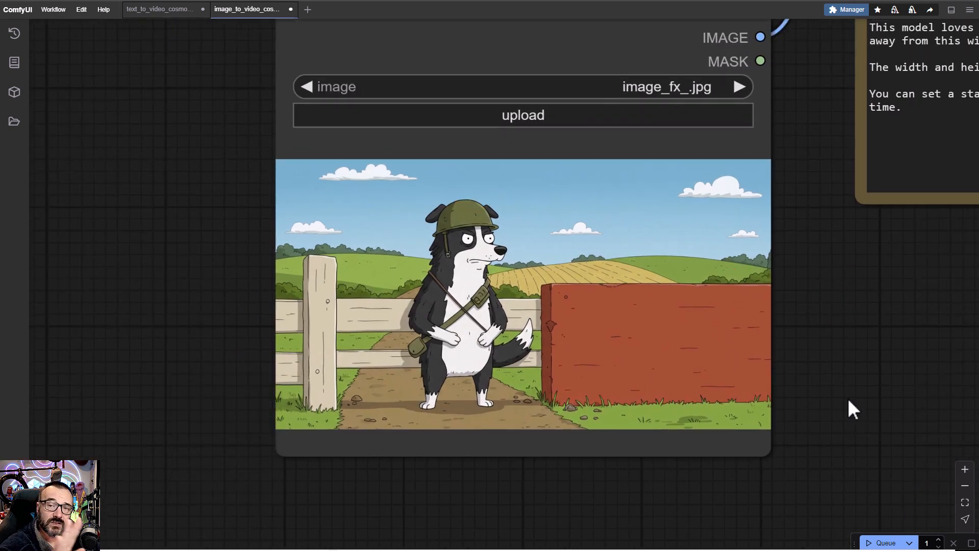
left_click(160, 9)
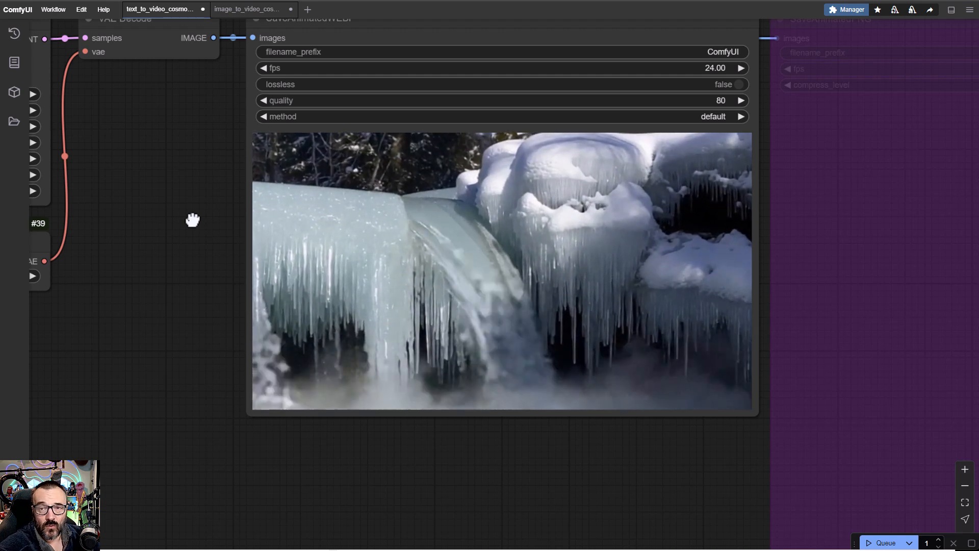
scroll("down", 3)
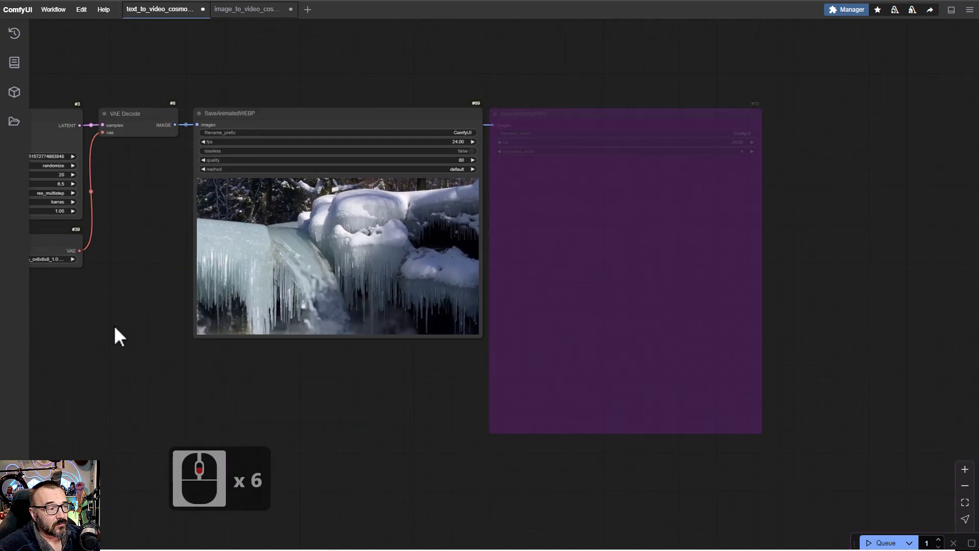